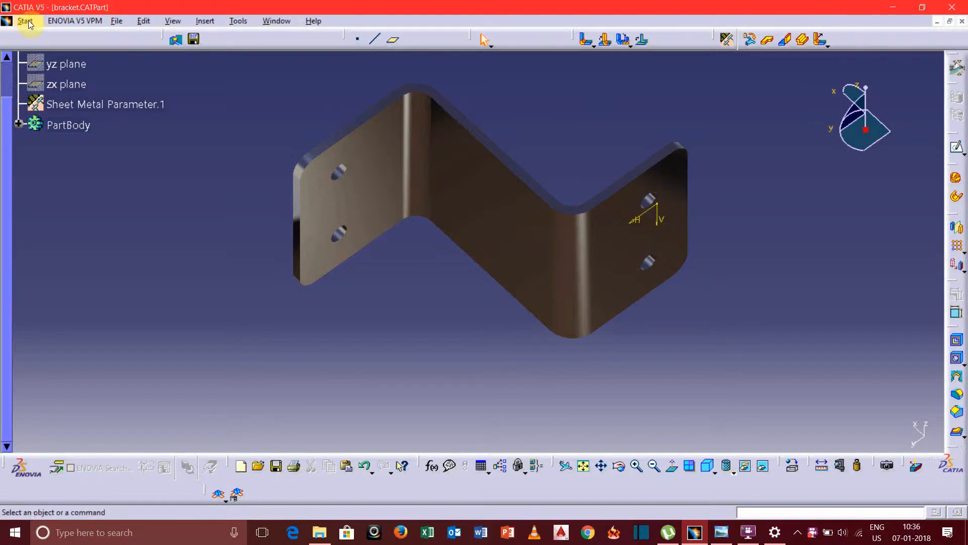
# Step: Start a new Part Design part, keeping the default name Part2
pyautogui.click(25, 20)
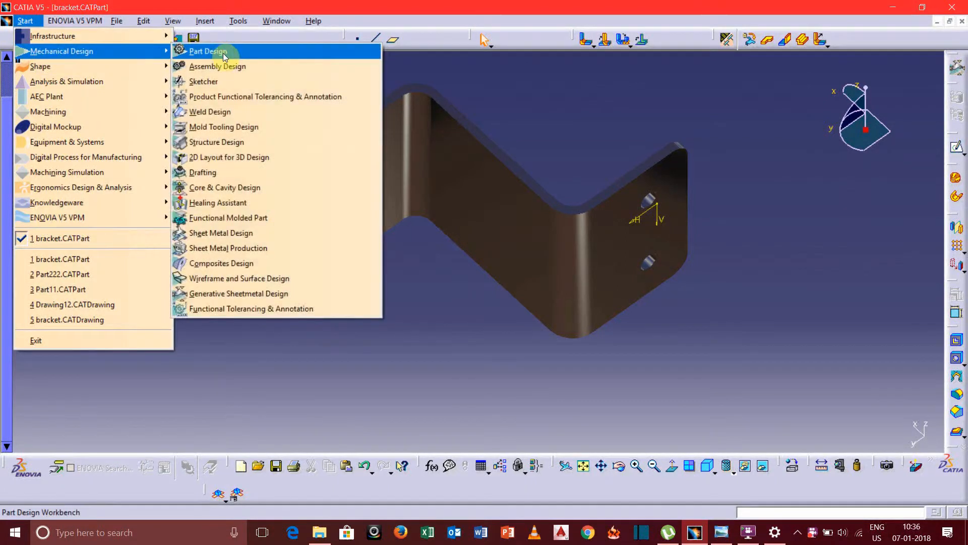
pyautogui.click(239, 294)
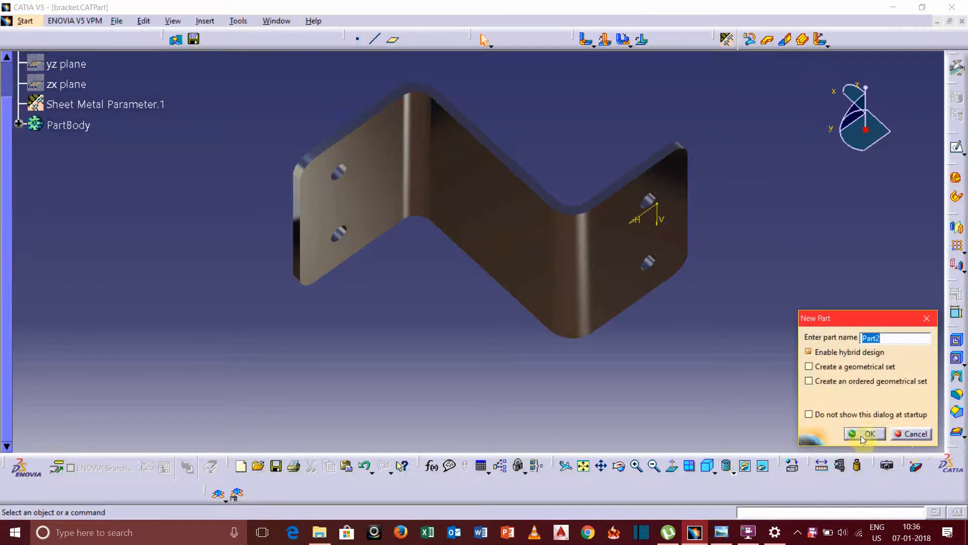
pyautogui.click(864, 433)
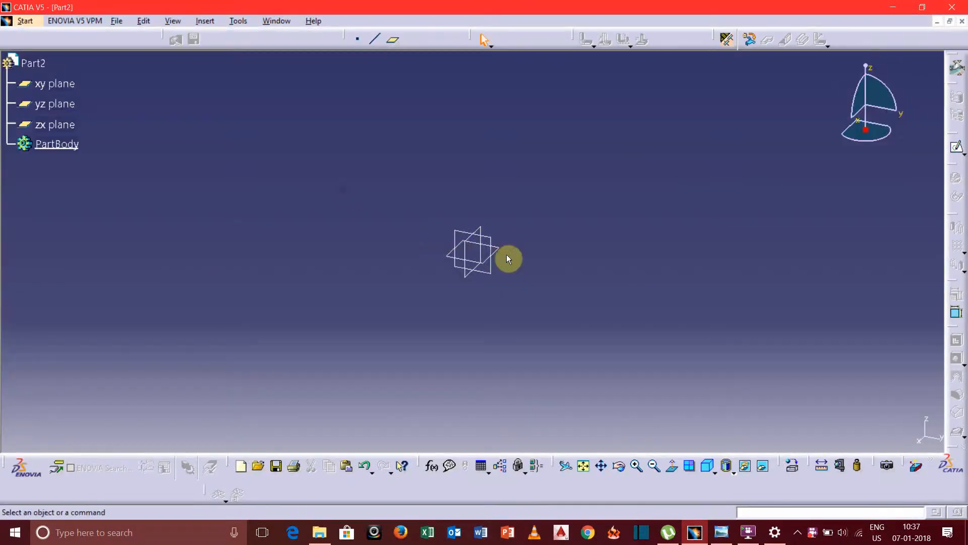
# Step: Sketch a rectangle centred on the origin and constrain it to 116 mm by 100 mm
pyautogui.click(54, 104)
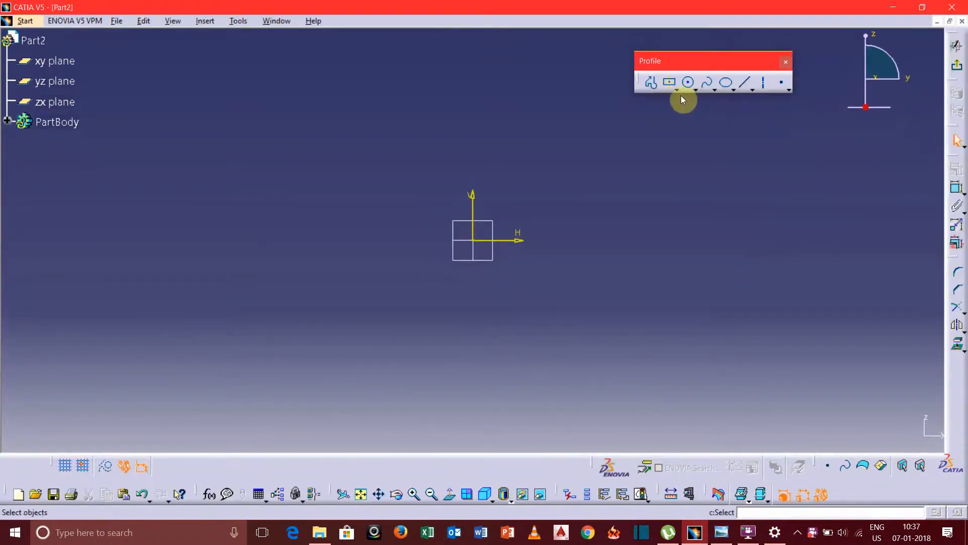
pyautogui.click(669, 81)
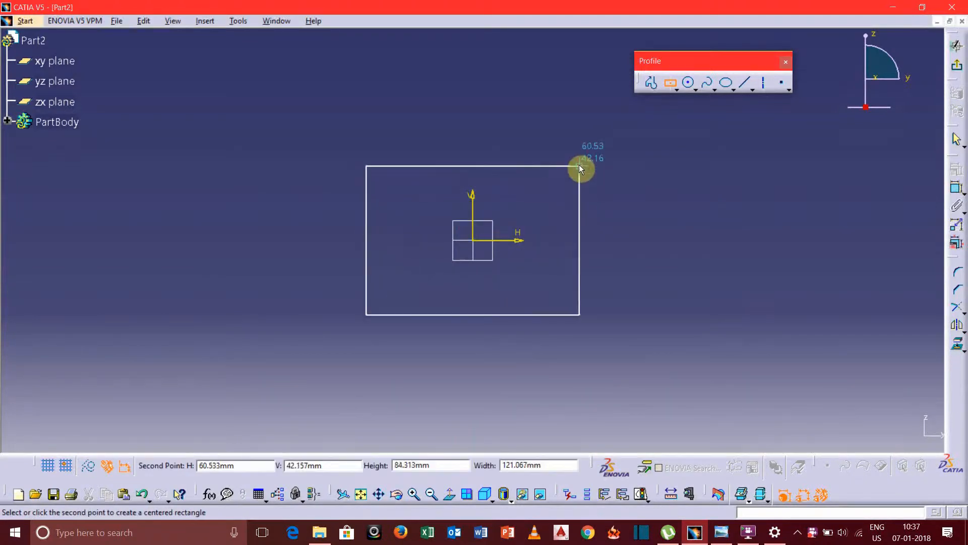
pyautogui.click(579, 168)
pyautogui.write('116')
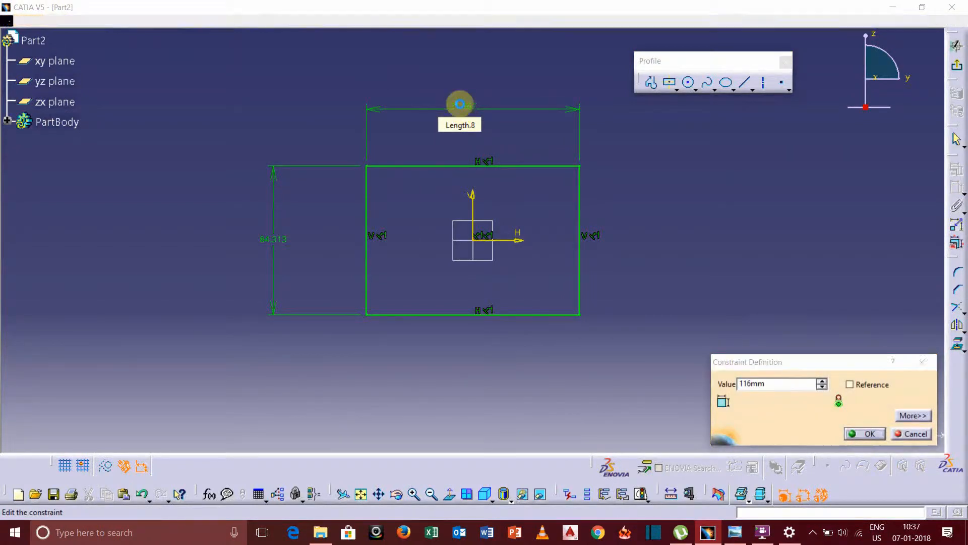
pyautogui.click(869, 433)
pyautogui.write('100')
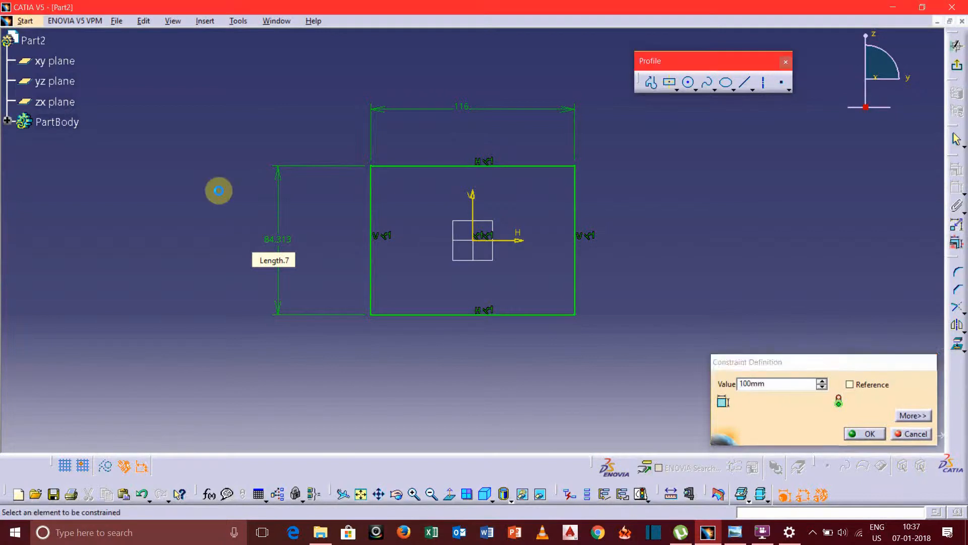
pyautogui.click(869, 433)
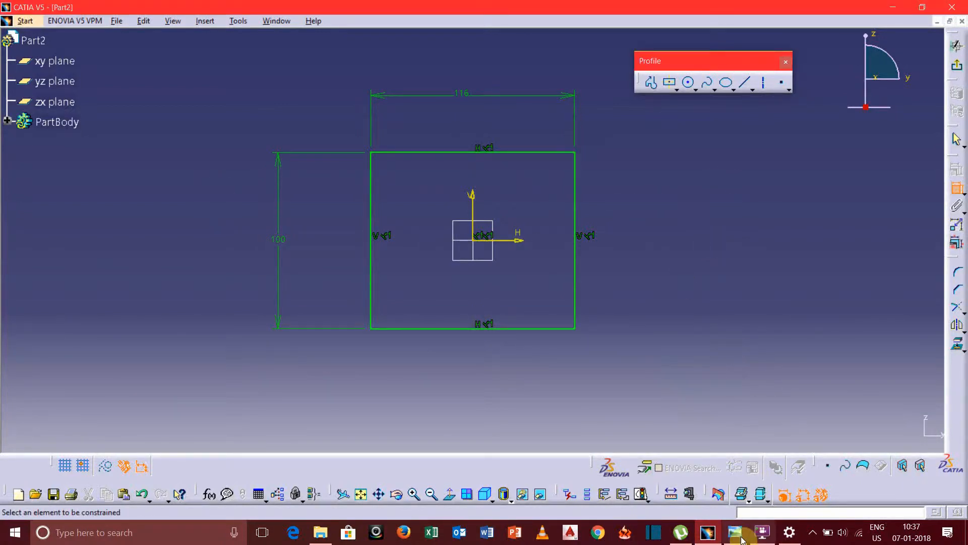
# Step: Bring up the bracket reference drawing in Photo Viewer to check the 116 by 100 mm view
pyautogui.click(733, 531)
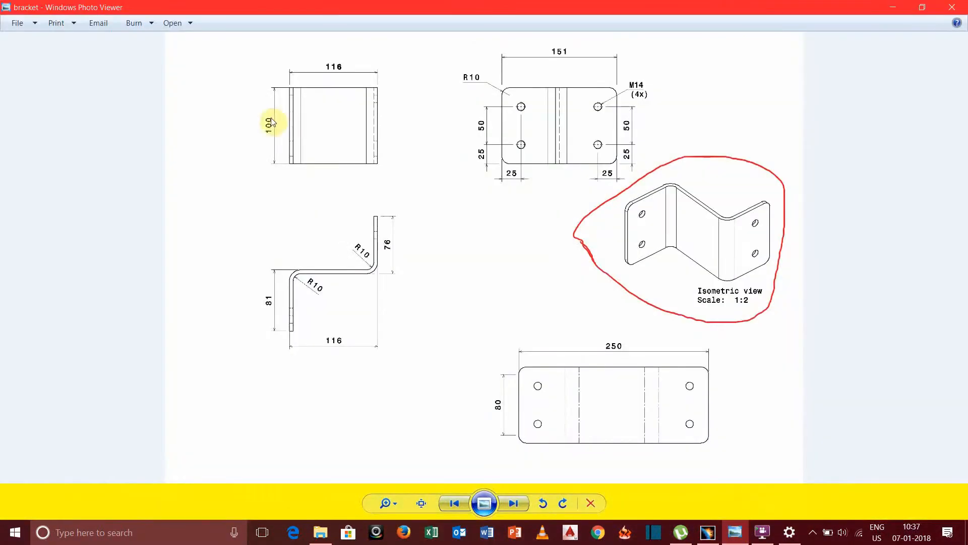
pyautogui.moveTo(309, 76)
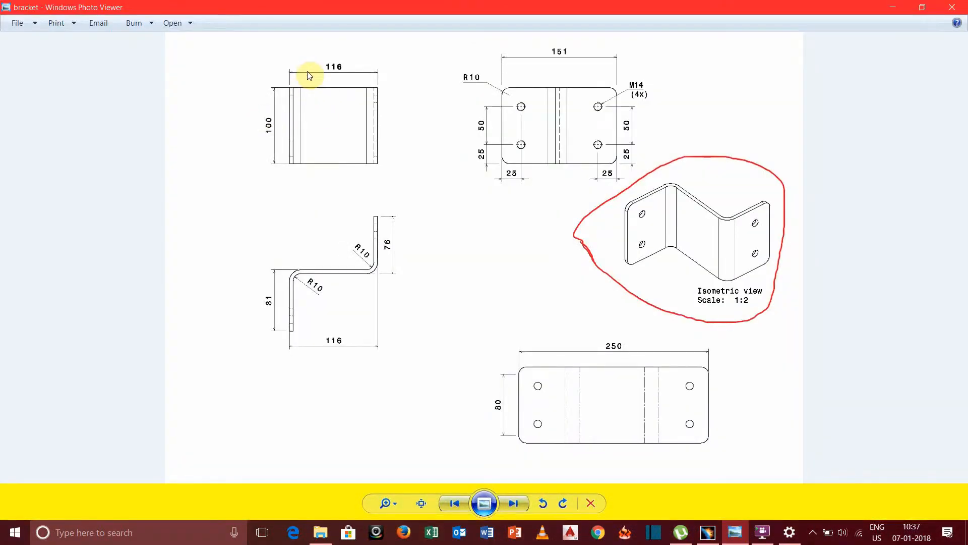
pyautogui.moveTo(267, 120)
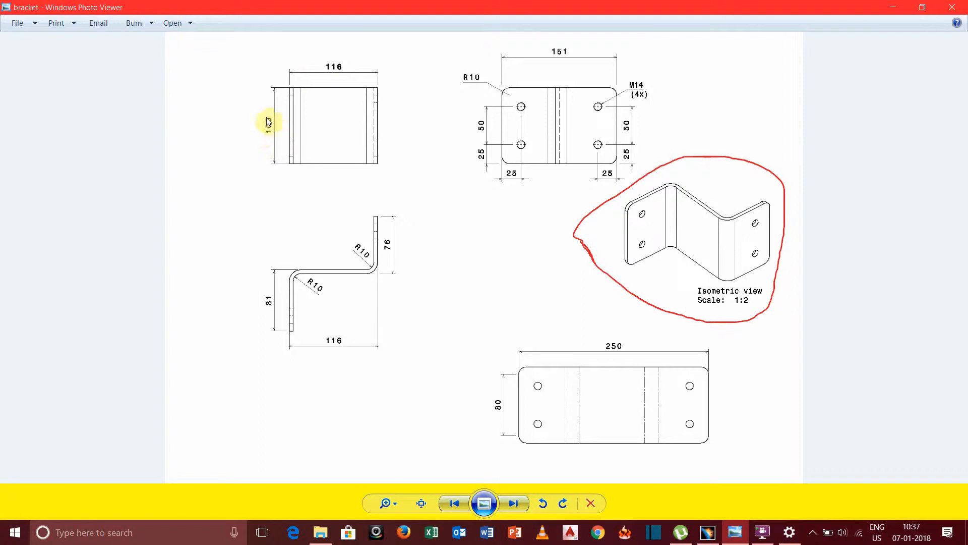
pyautogui.moveTo(891, 11)
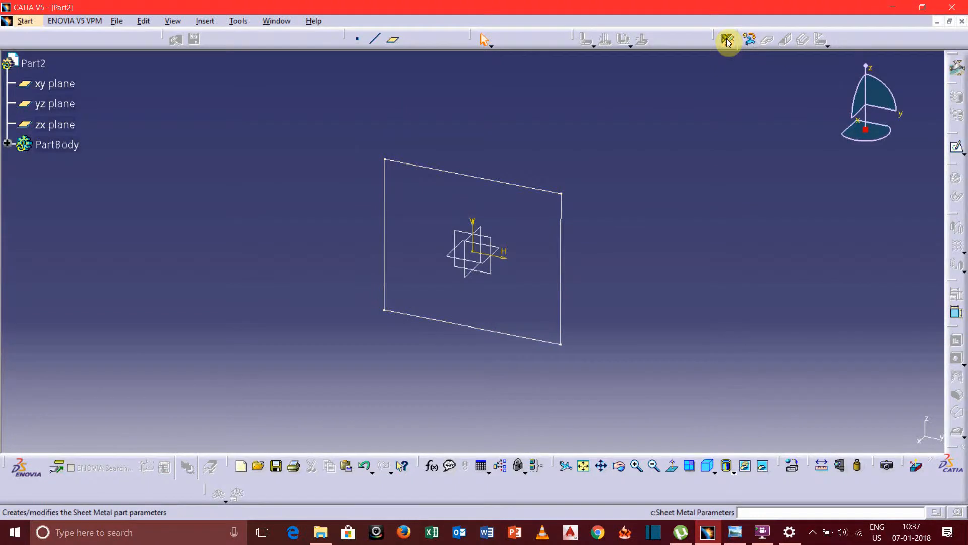
# Step: Define Sheet Metal Parameter.1 with 5 mm thickness and a 10 mm default bend radius
pyautogui.click(727, 39)
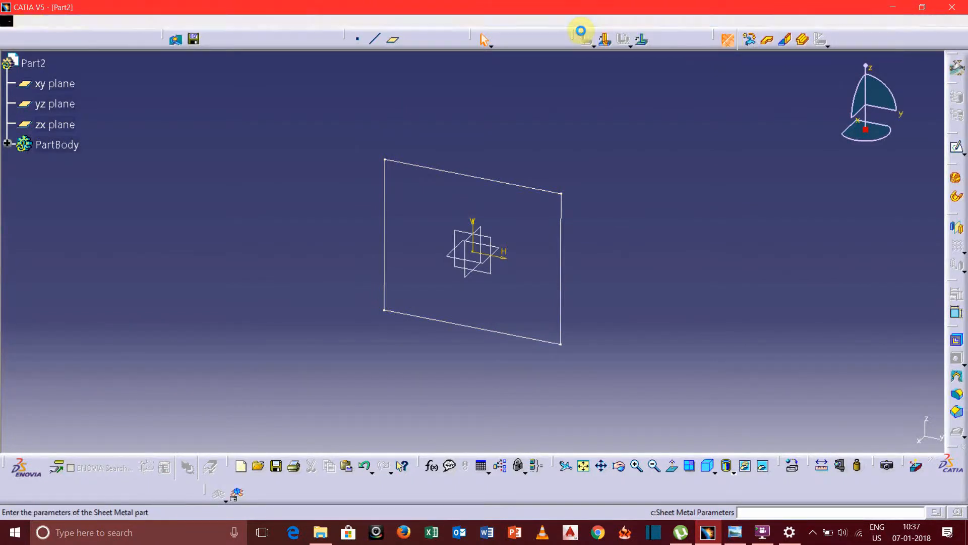
pyautogui.click(581, 40)
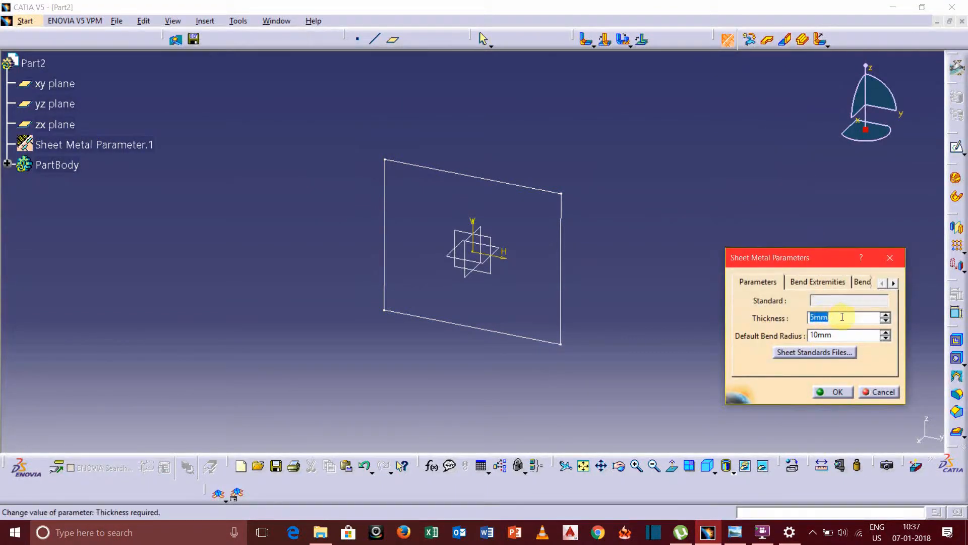
pyautogui.moveTo(770, 343)
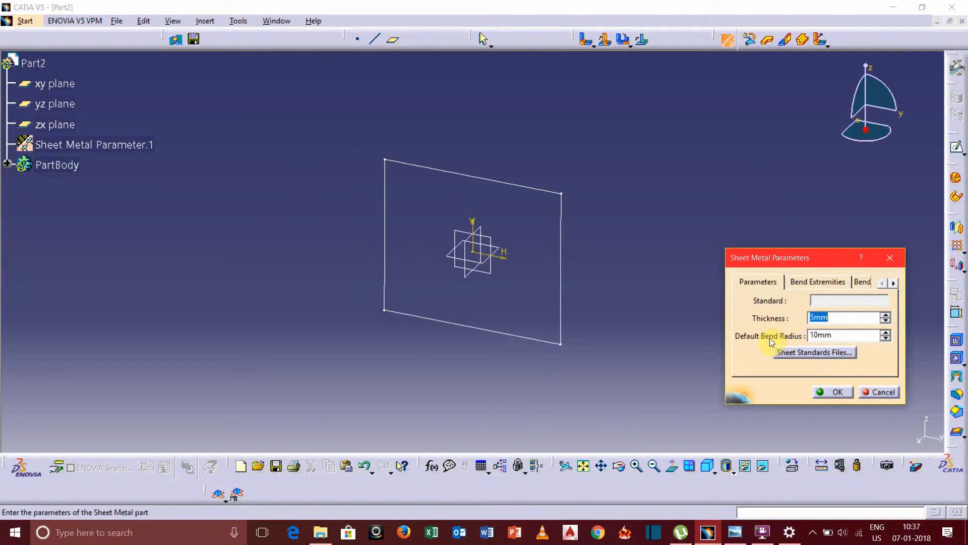
pyautogui.click(837, 392)
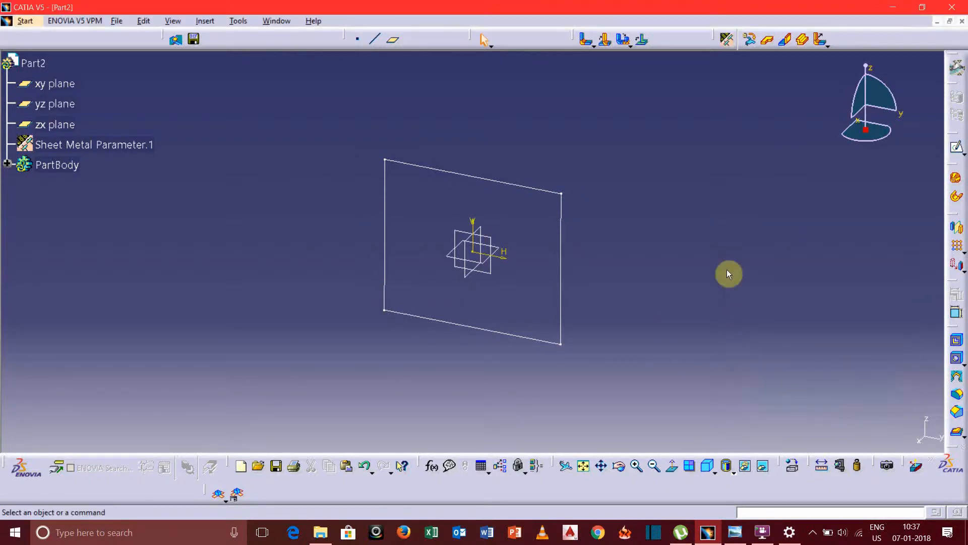
pyautogui.moveTo(760, 39)
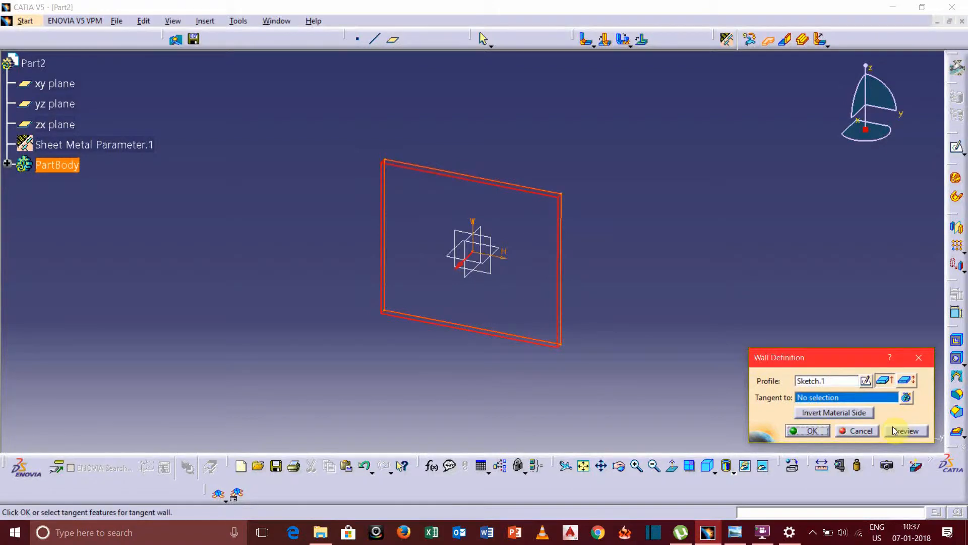
# Step: Create a flat 5 mm wall from the 116 by 100 mm rectangle sketch
pyautogui.click(811, 430)
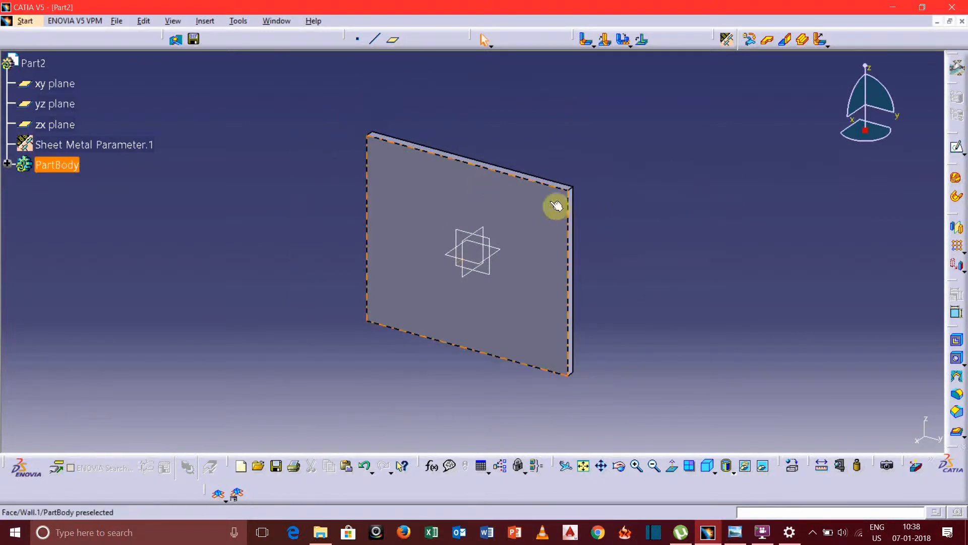
pyautogui.click(630, 210)
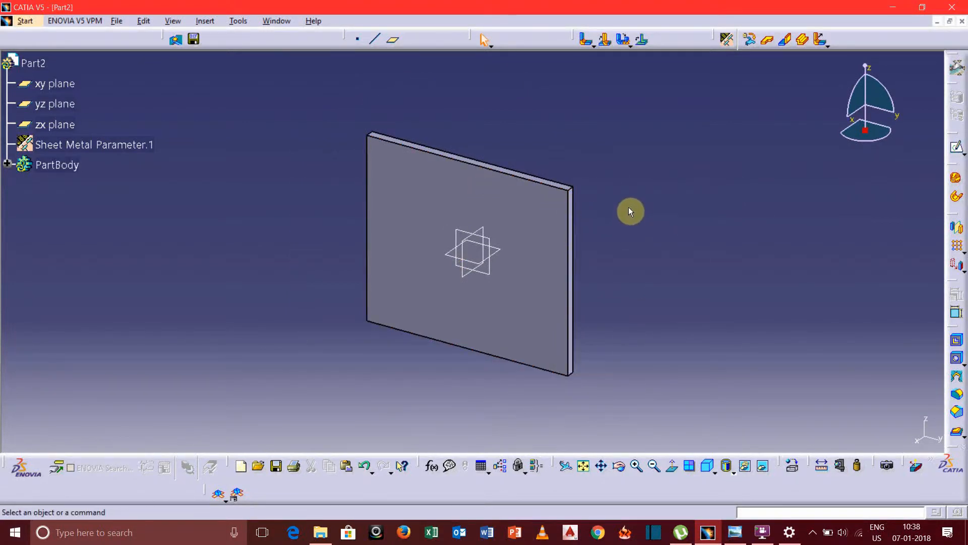
pyautogui.moveTo(785, 39)
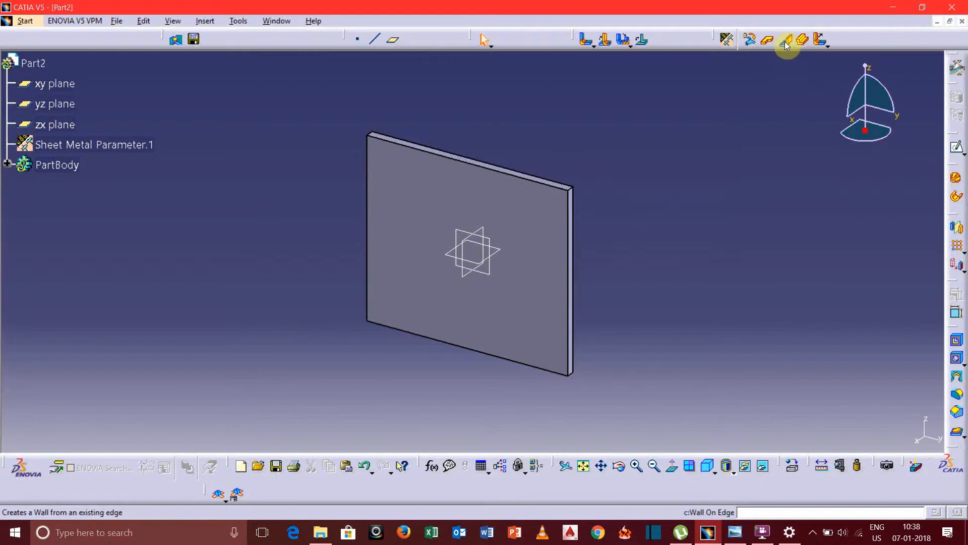
# Step: Add a 76 mm wall on edge at 90° with no clearance, flipped to the correct side
pyautogui.click(786, 39)
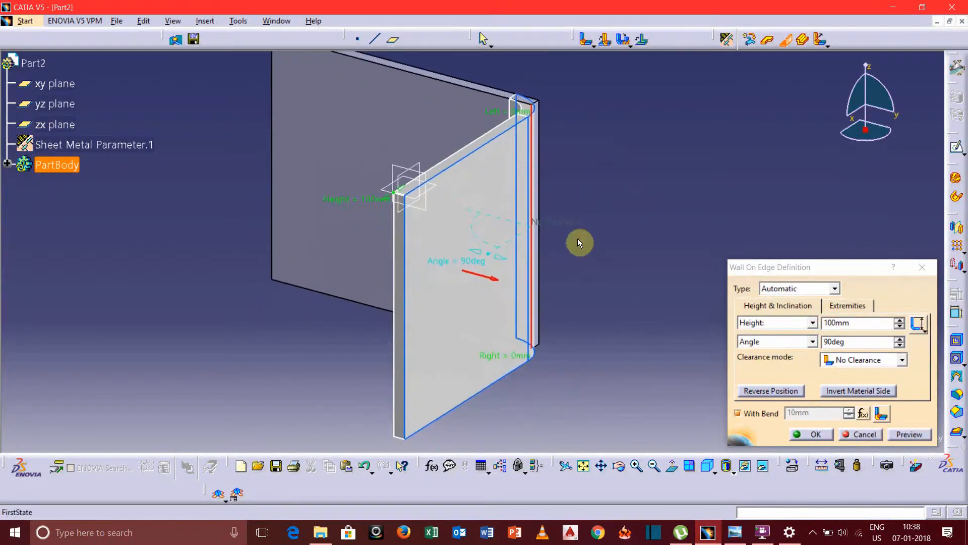
pyautogui.moveTo(648, 207)
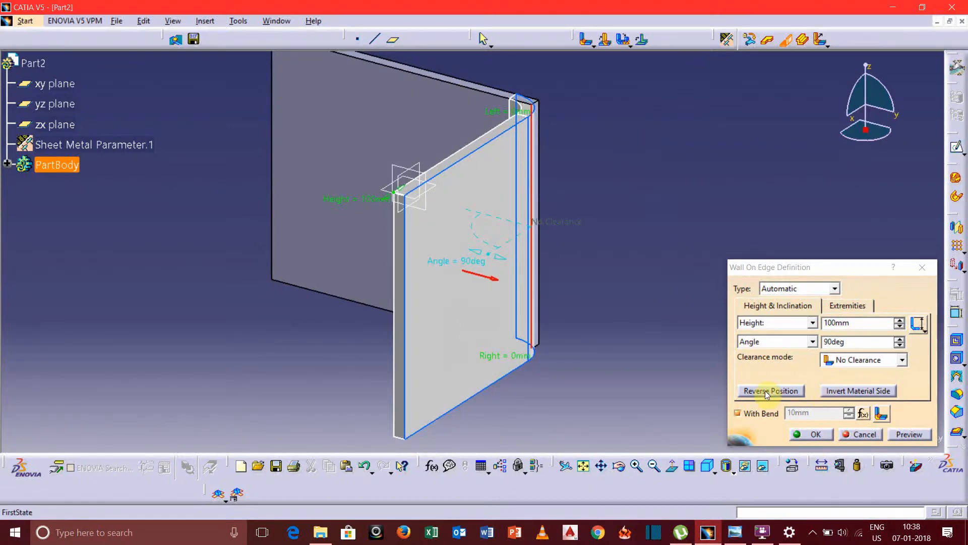
pyautogui.click(769, 391)
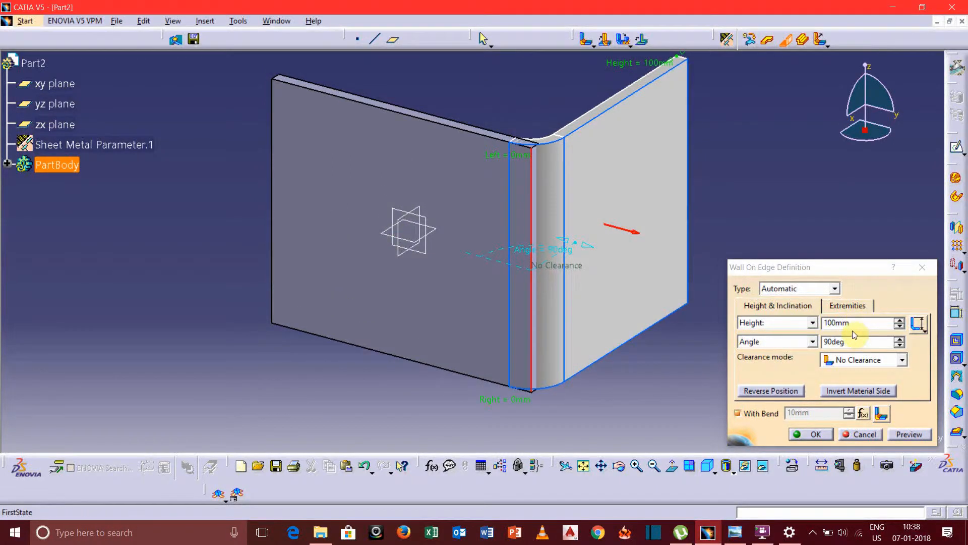
pyautogui.tripleClick(858, 322)
pyautogui.write('7')
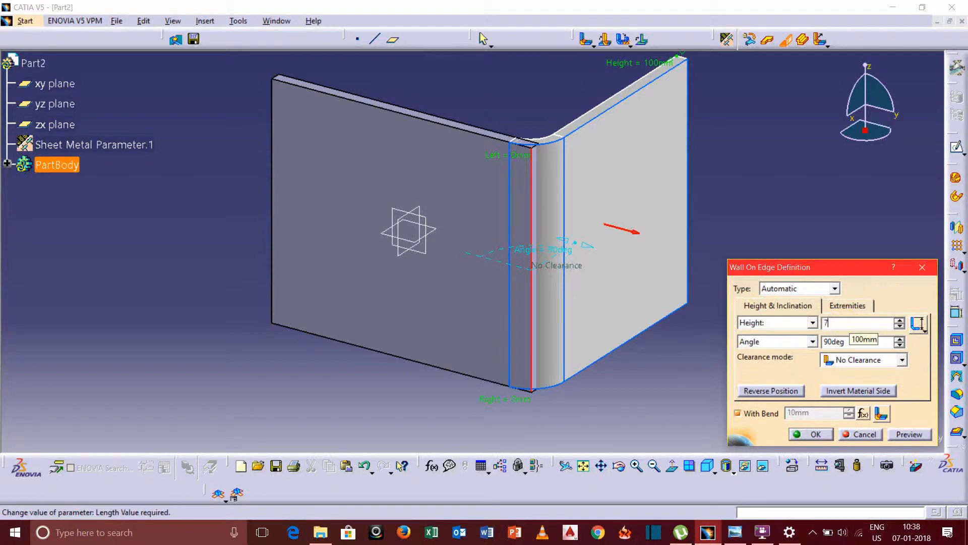
pyautogui.write('6')
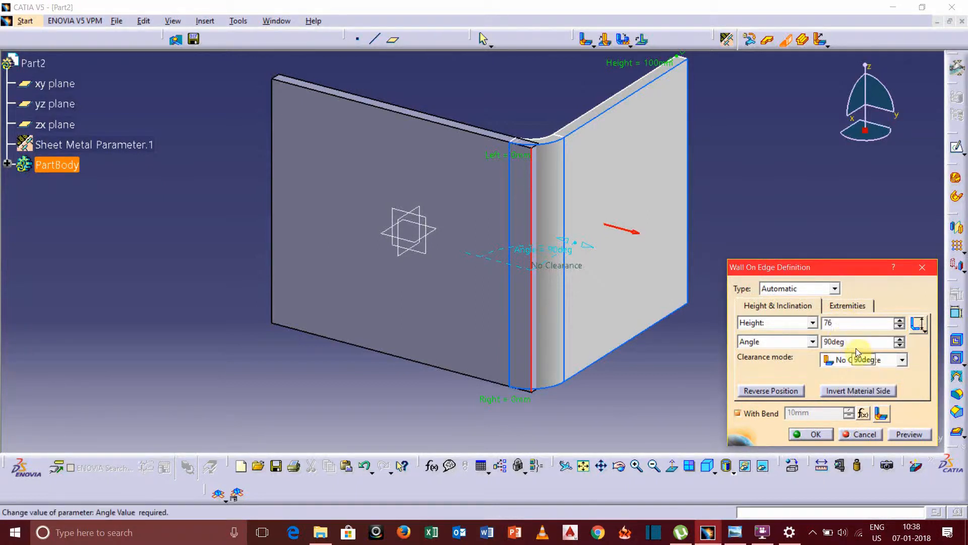
pyautogui.click(858, 342)
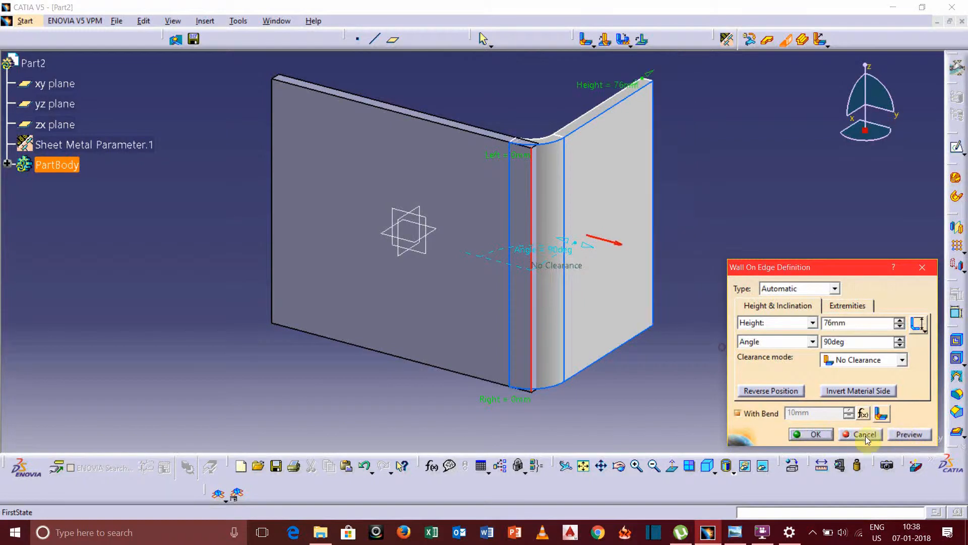
pyautogui.click(811, 434)
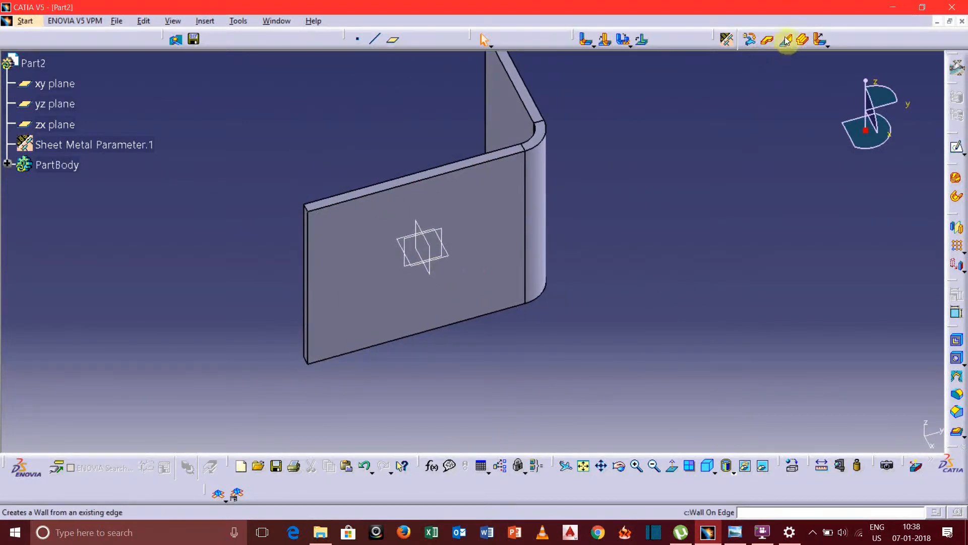
# Step: Add an 81 mm wall on edge at 90° on the opposite edge, forming the Z profile
pyautogui.click(785, 39)
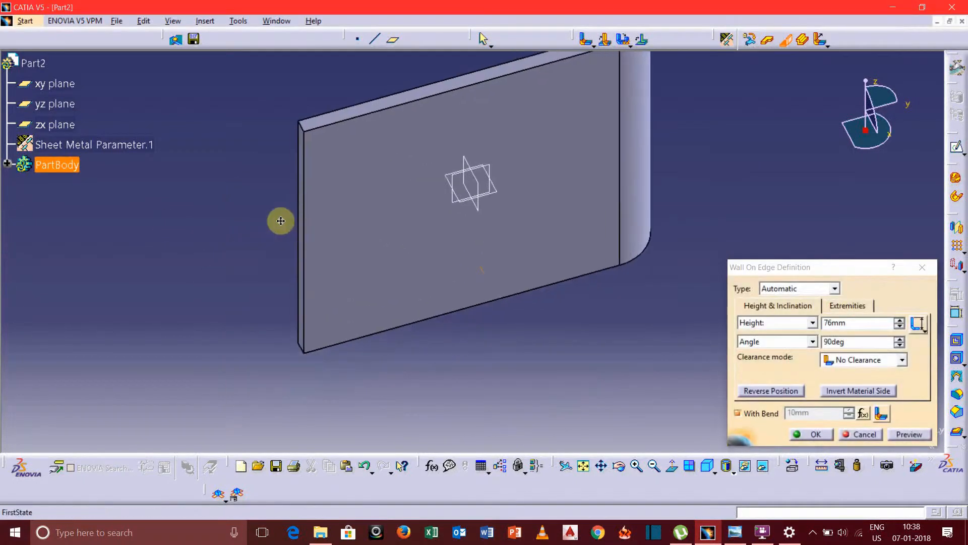
pyautogui.moveTo(308, 196)
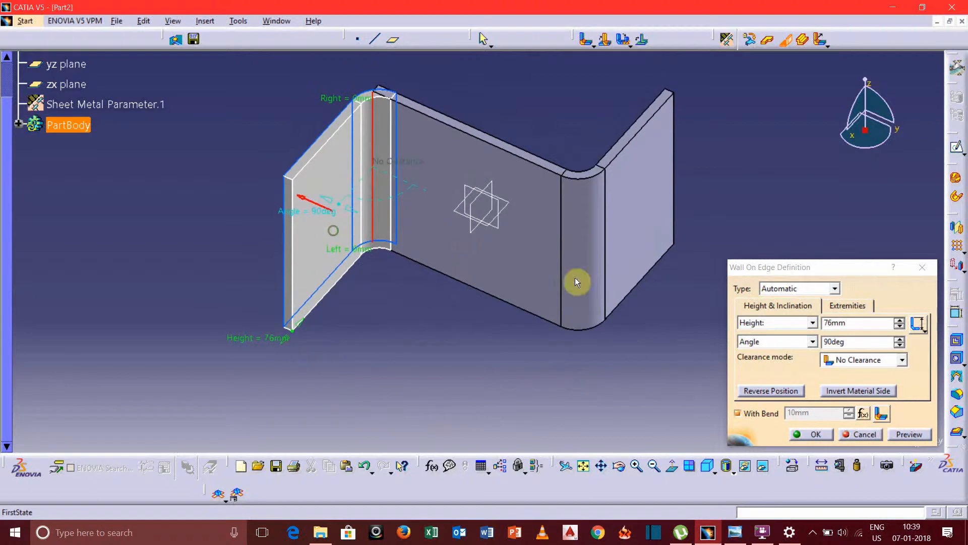
pyautogui.moveTo(672, 147)
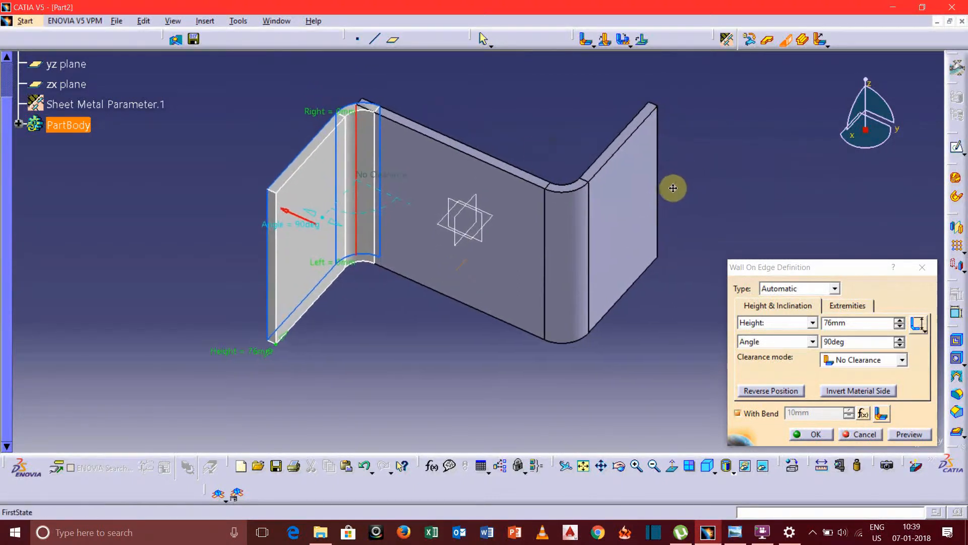
pyautogui.moveTo(719, 190)
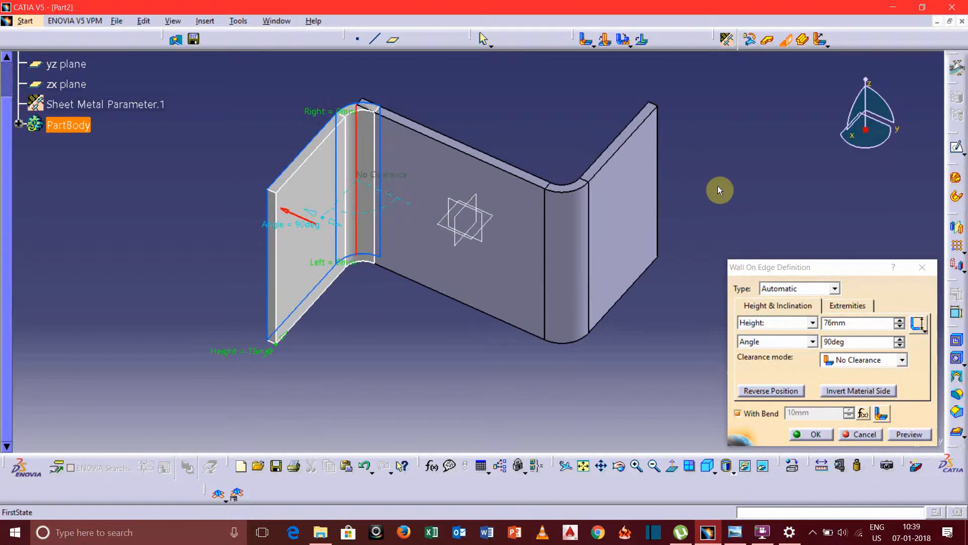
pyautogui.tripleClick(859, 323)
pyautogui.write('81')
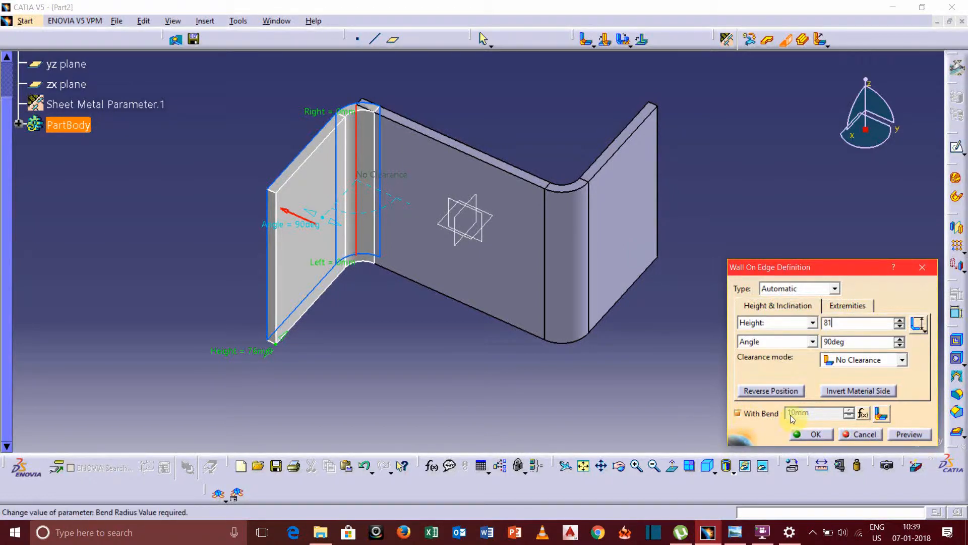
pyautogui.click(908, 434)
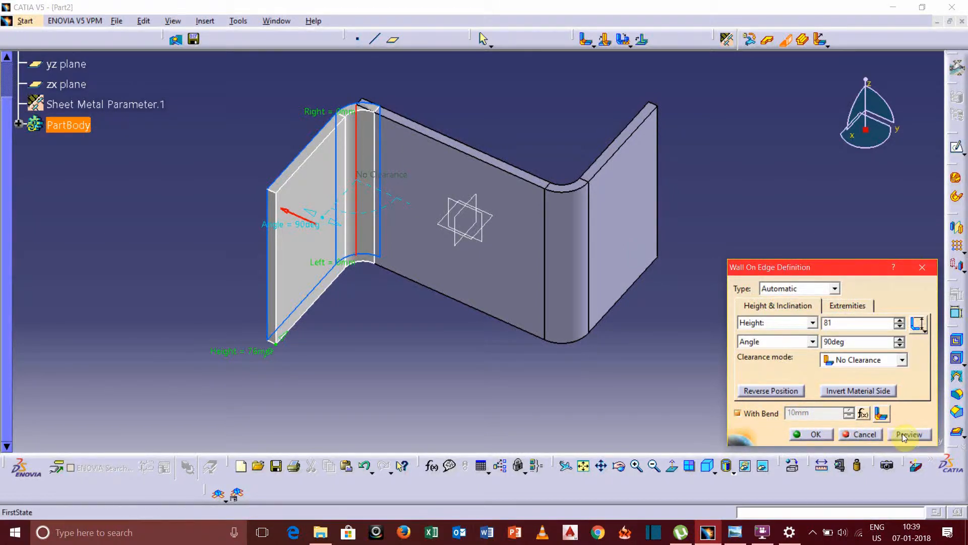
pyautogui.click(908, 434)
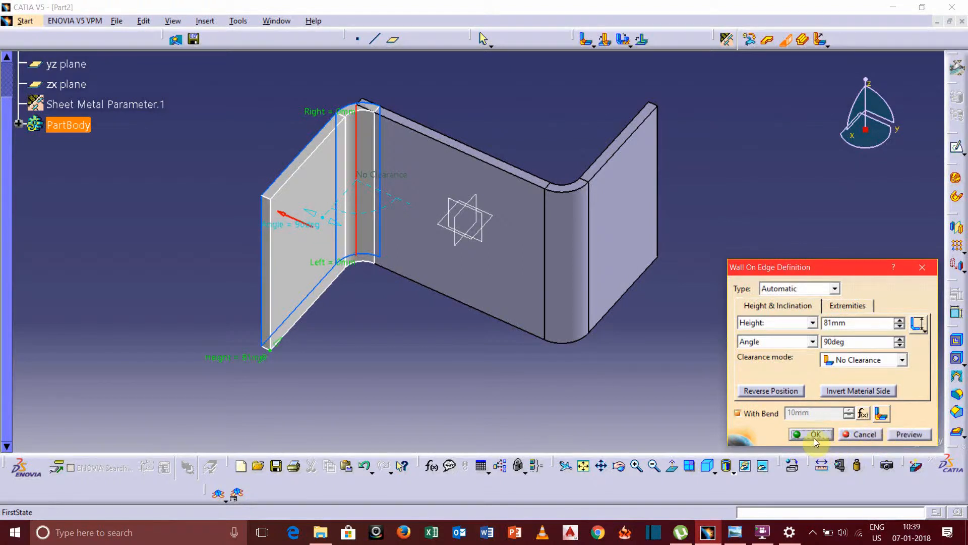
pyautogui.click(810, 434)
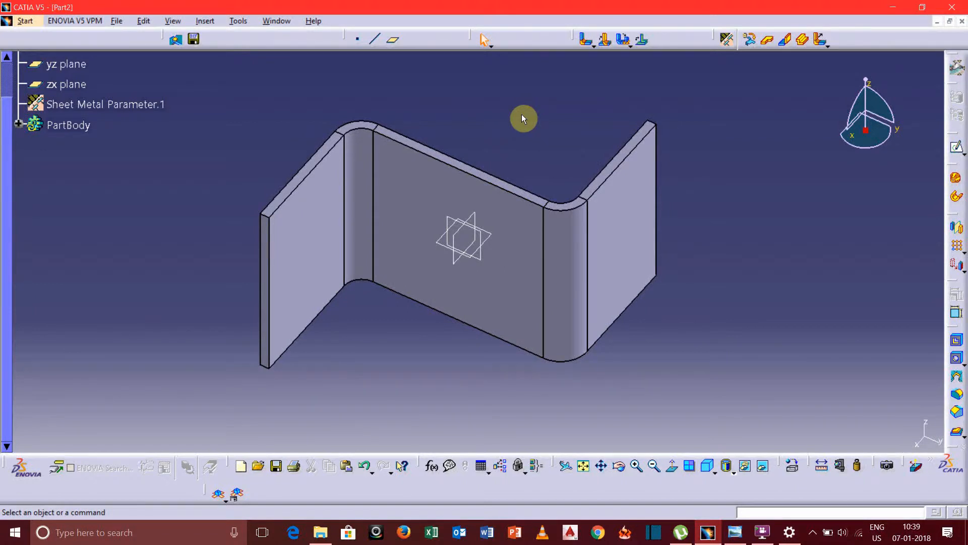
pyautogui.moveTo(860, 198)
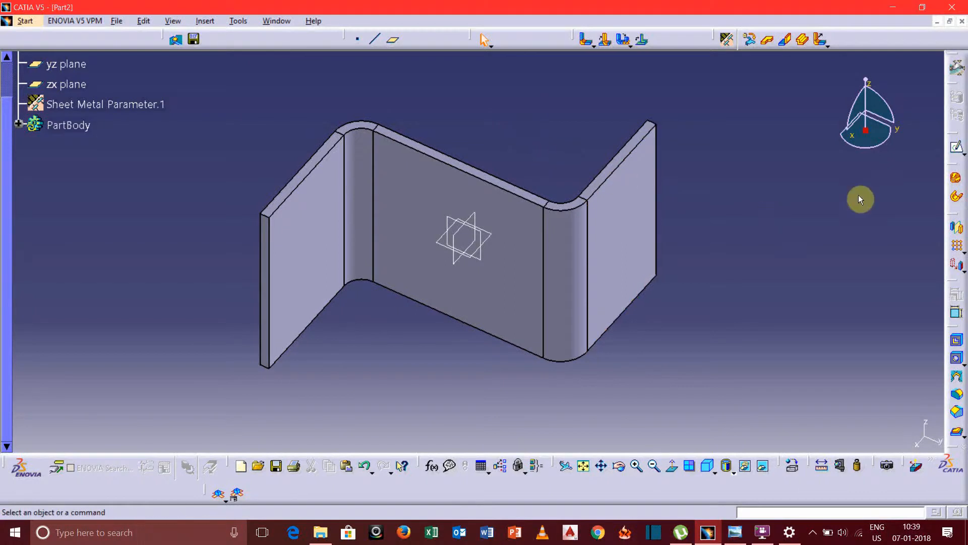
pyautogui.moveTo(771, 141)
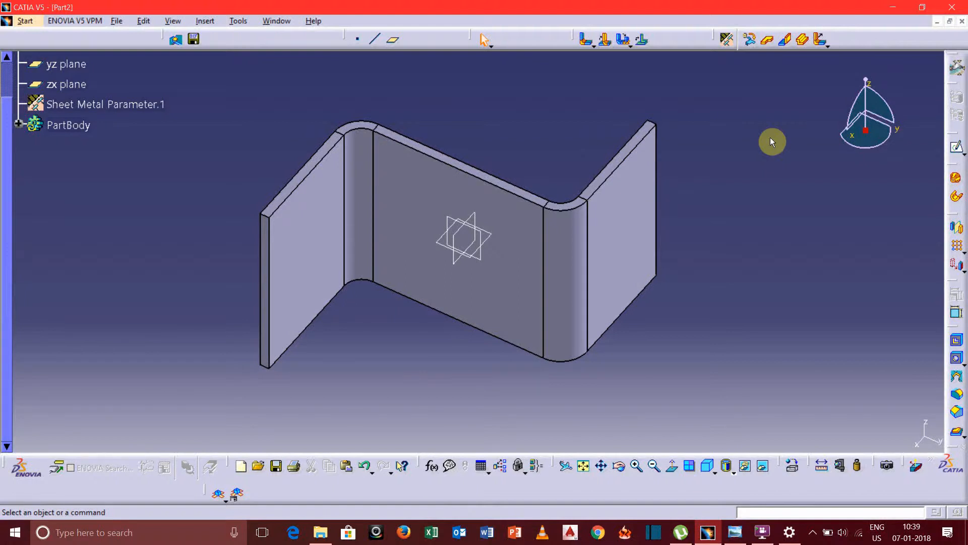
pyautogui.moveTo(730, 172)
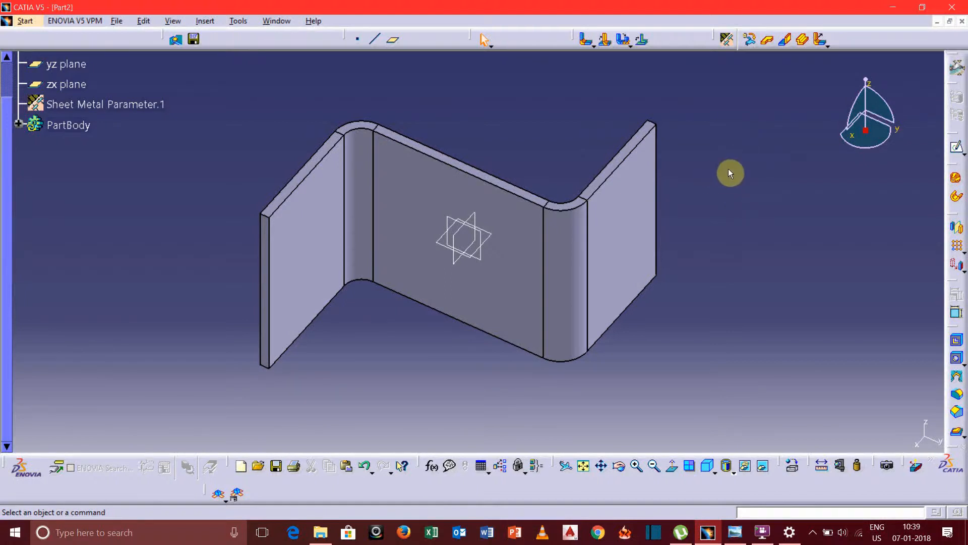
pyautogui.moveTo(743, 173)
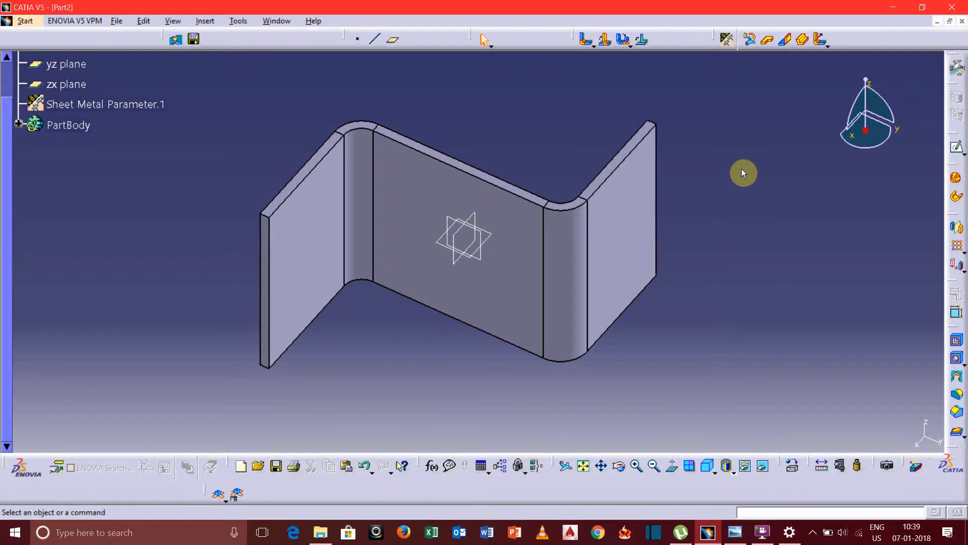
pyautogui.moveTo(732, 165)
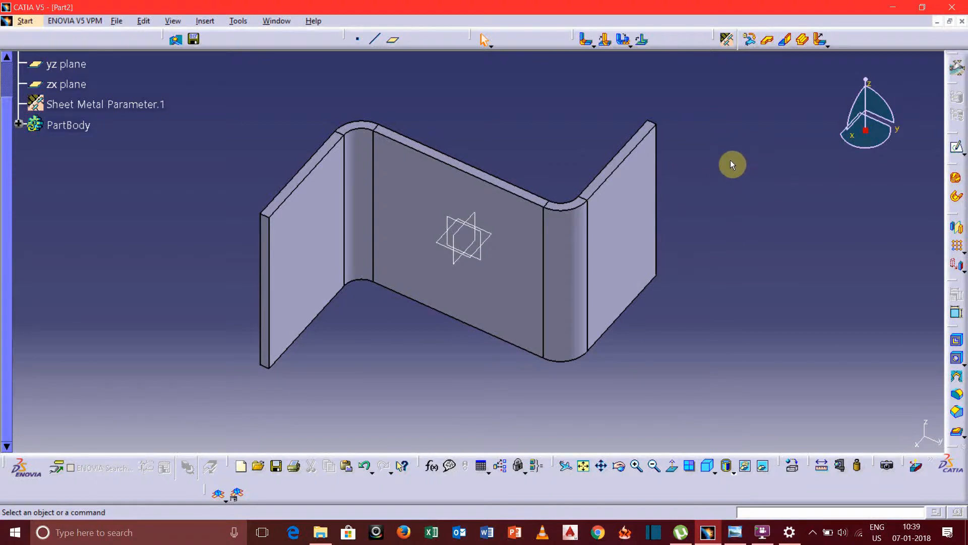
pyautogui.moveTo(700, 237)
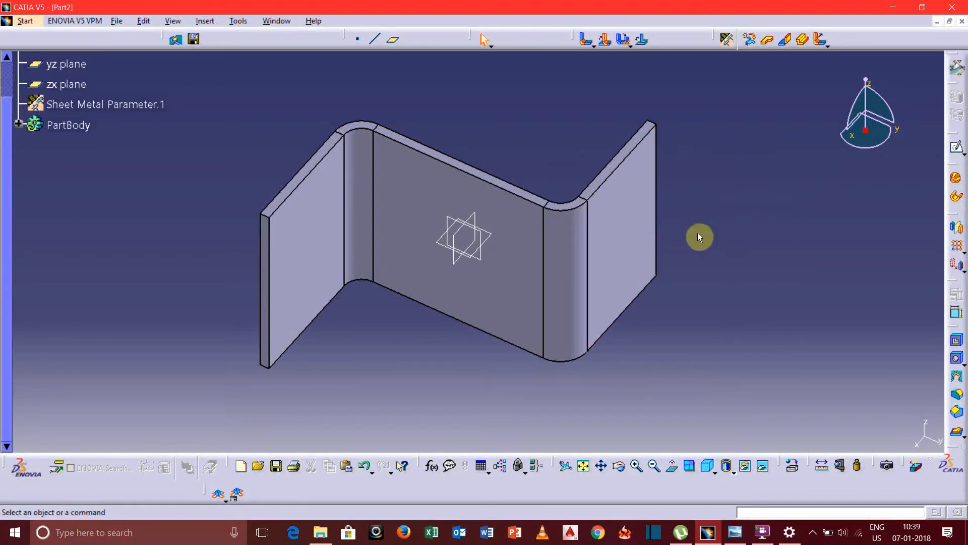
pyautogui.moveTo(697, 222)
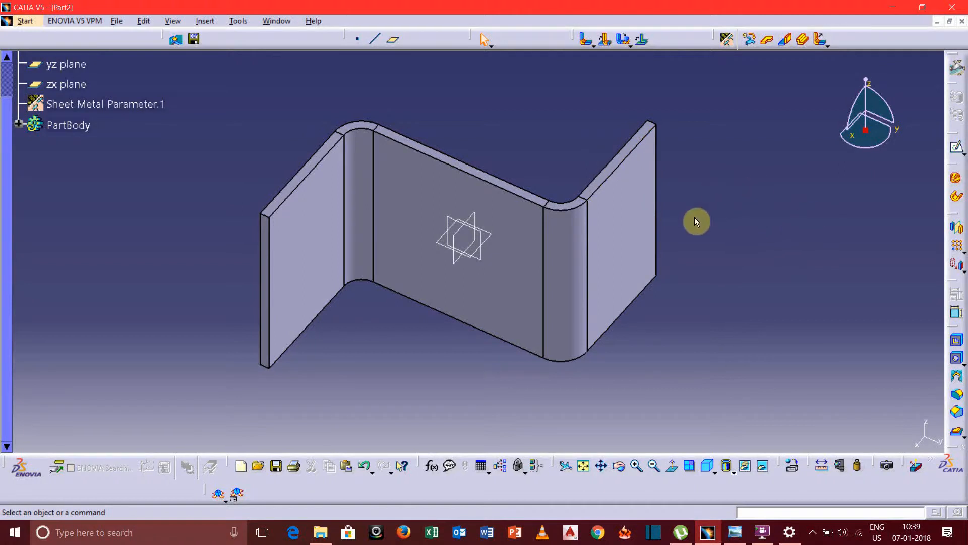
pyautogui.moveTo(633, 190)
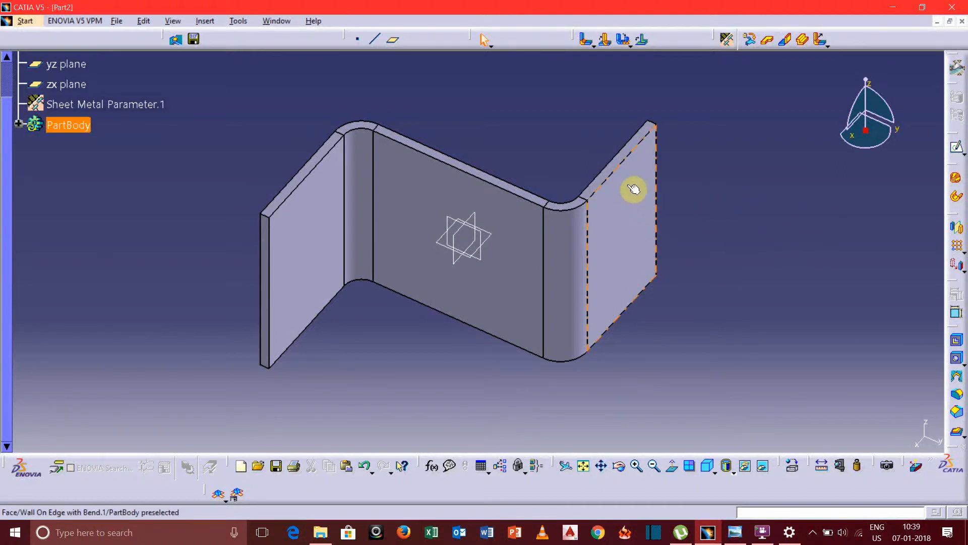
pyautogui.moveTo(637, 203)
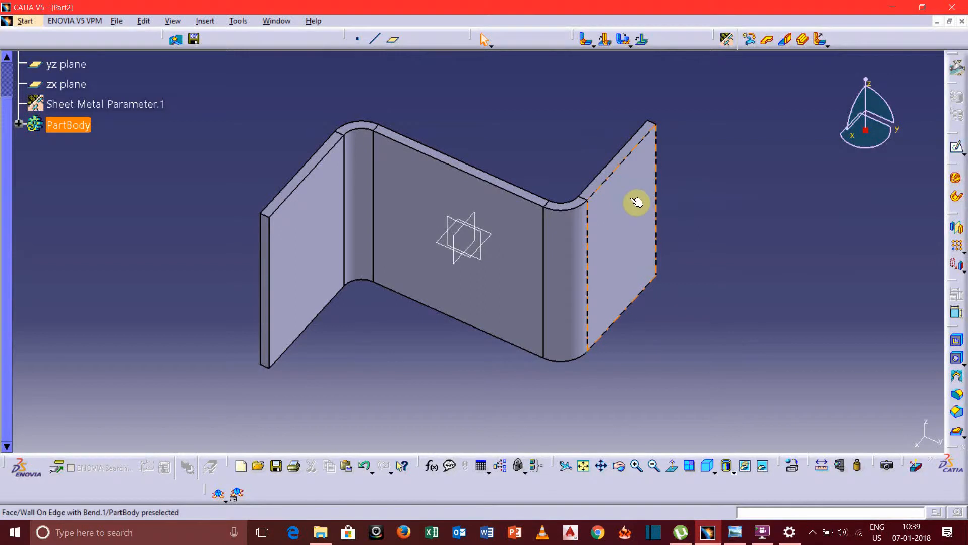
pyautogui.moveTo(629, 198)
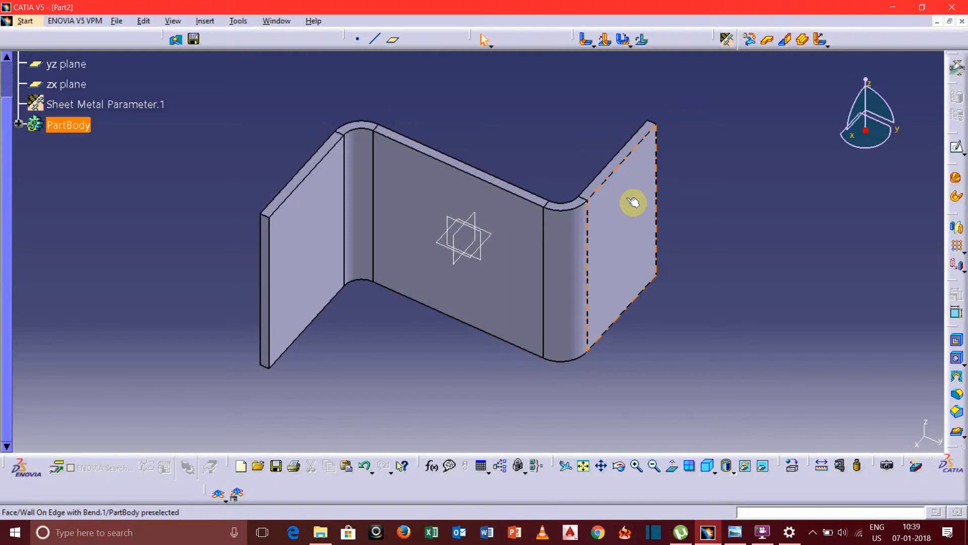
# Step: Open Sketch.2 on the face of the 81 mm right-hand end wall
pyautogui.click(623, 203)
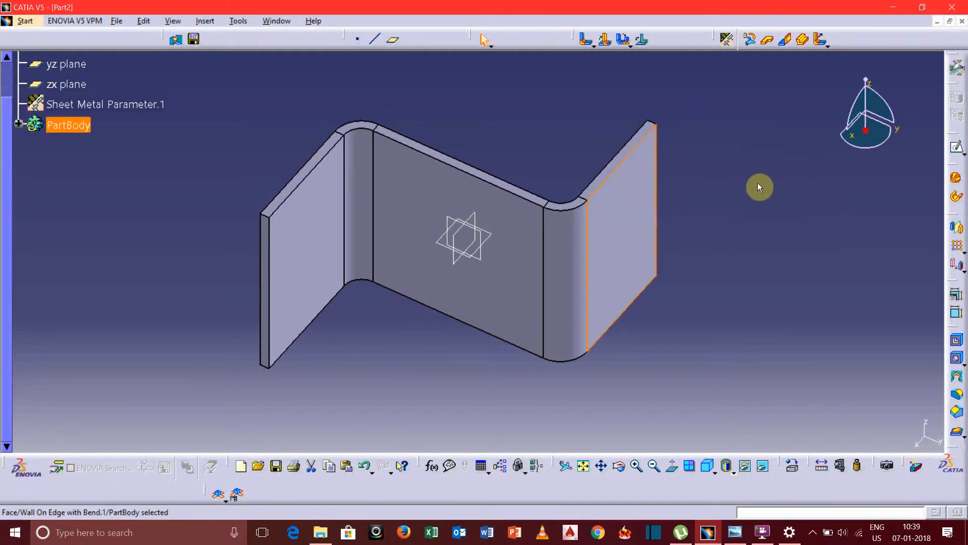
pyautogui.moveTo(614, 191)
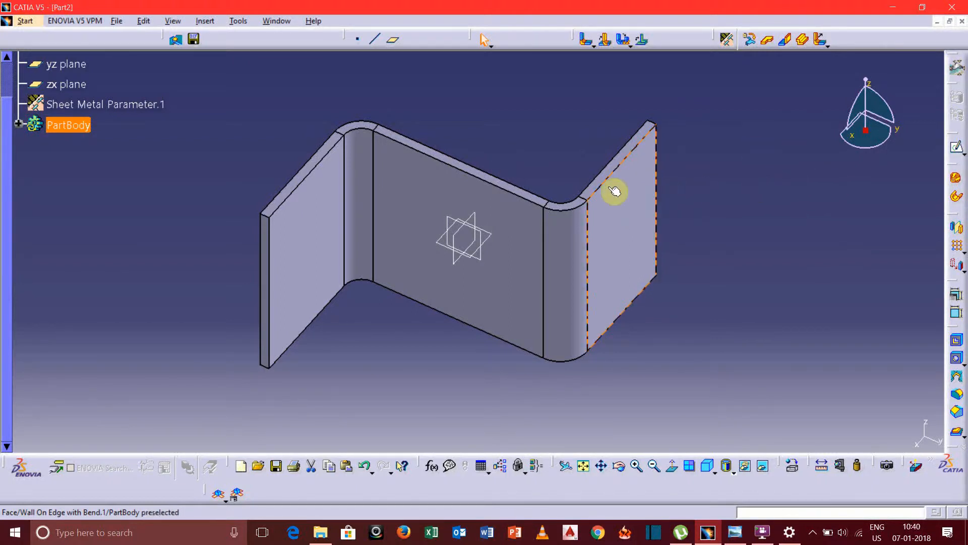
pyautogui.moveTo(640, 199)
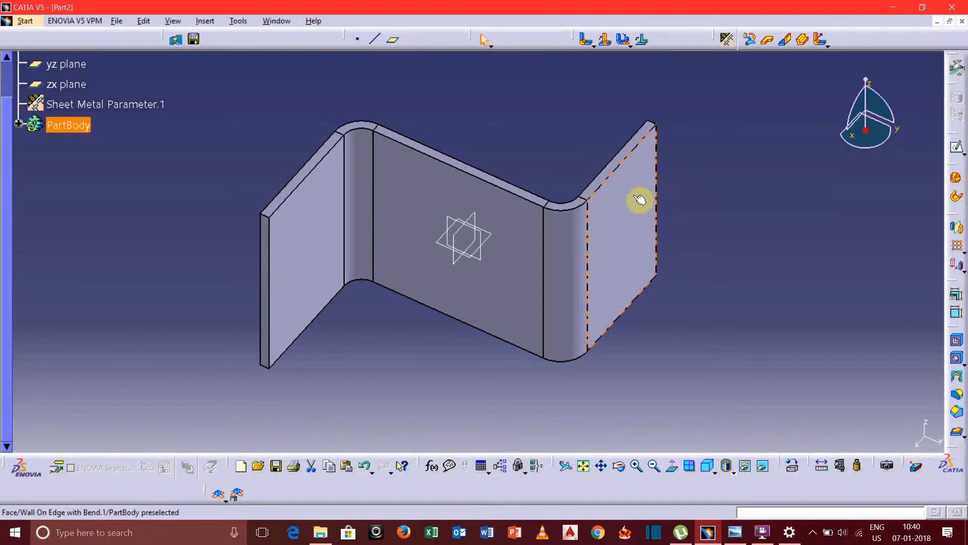
pyautogui.moveTo(631, 203)
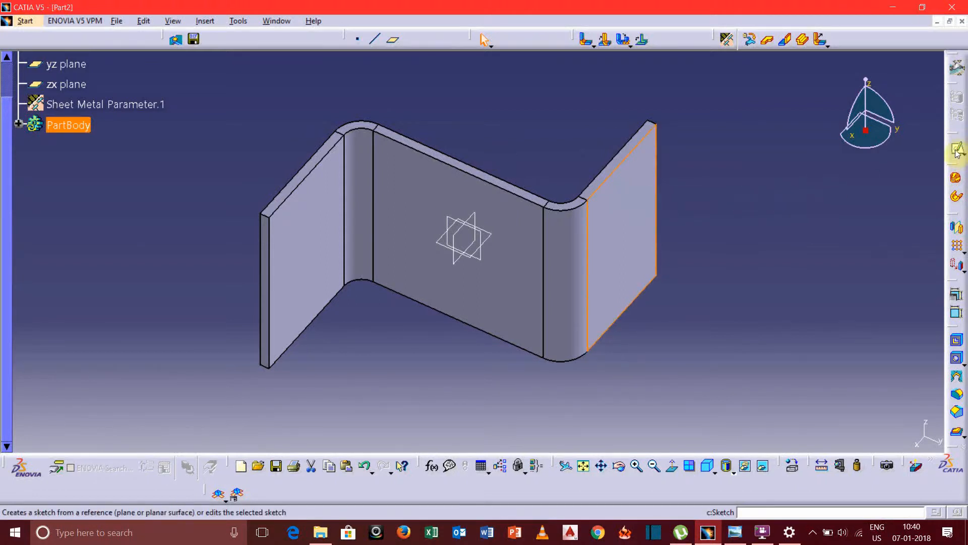
pyautogui.click(69, 125)
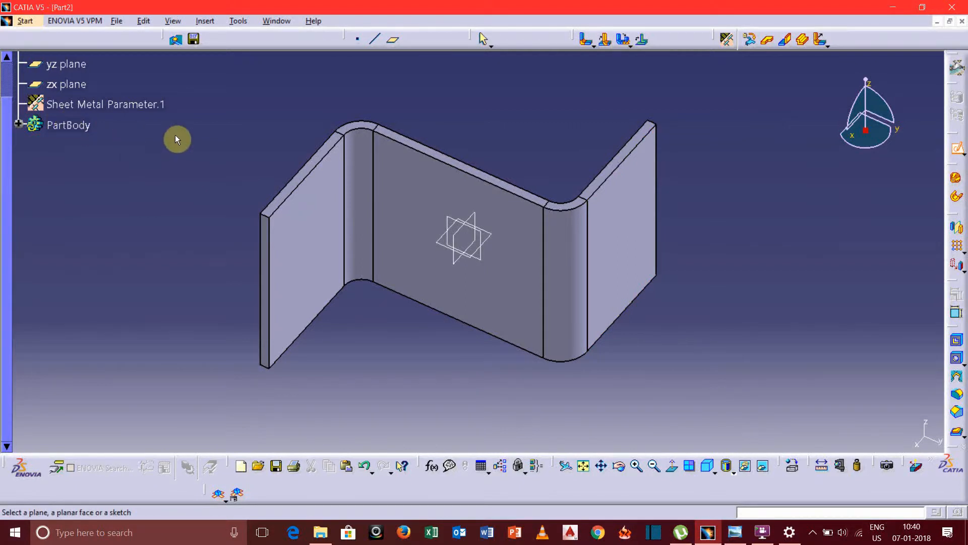
pyautogui.click(67, 125)
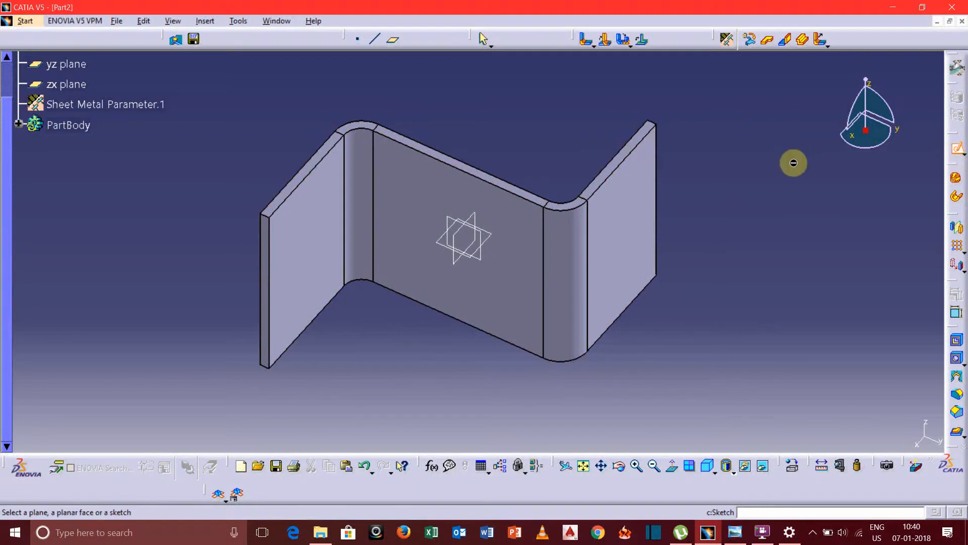
pyautogui.click(67, 126)
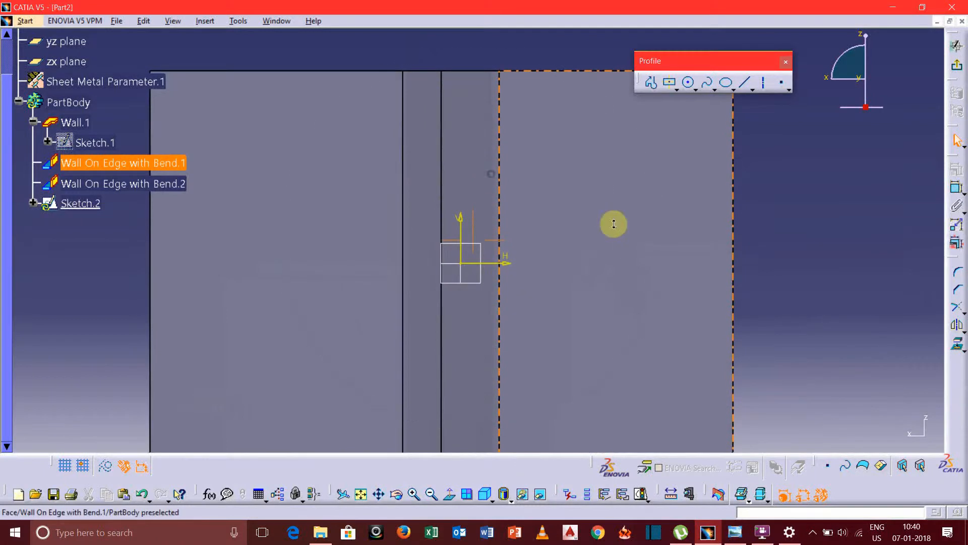
# Step: Draw two circles one above the other on the end wall, about 12.9 and 14.1 mm
pyautogui.click(688, 82)
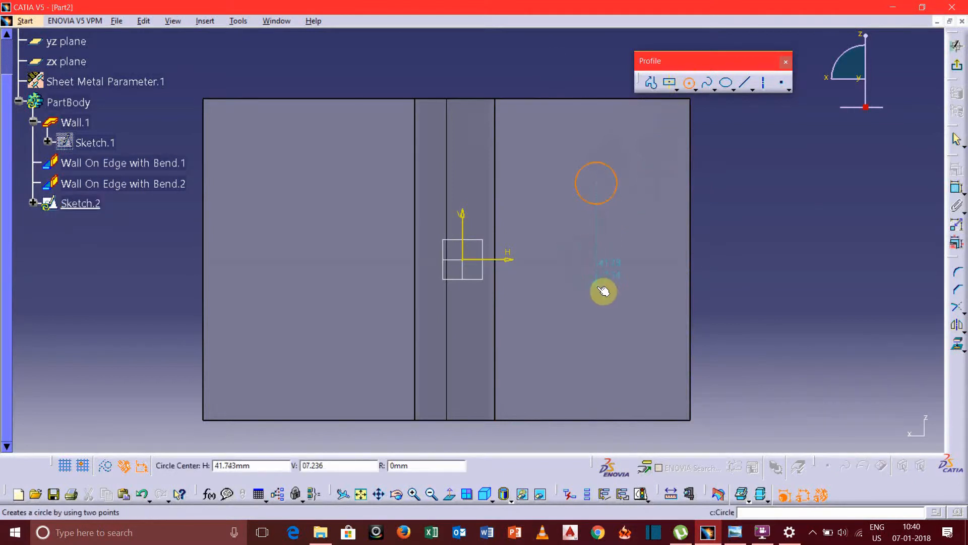
pyautogui.click(596, 287)
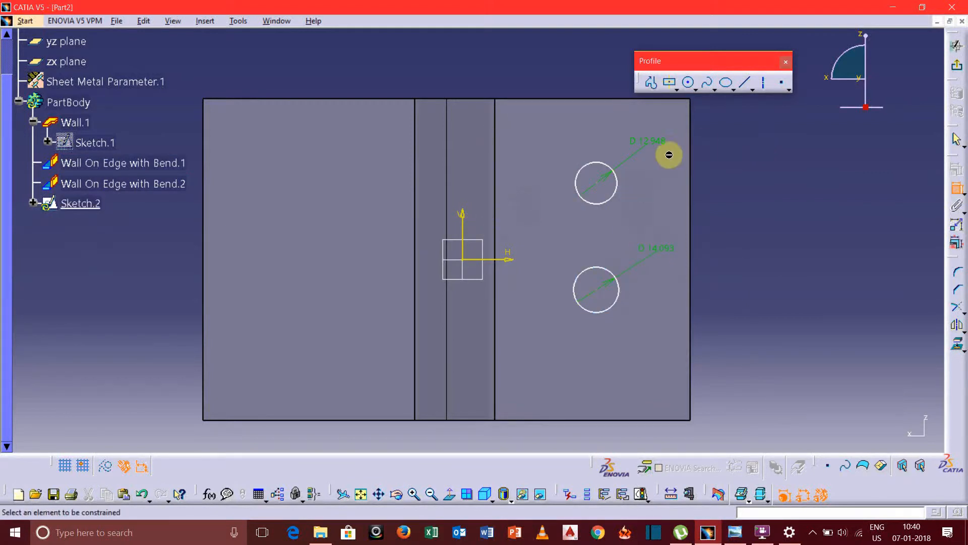
pyautogui.click(594, 181)
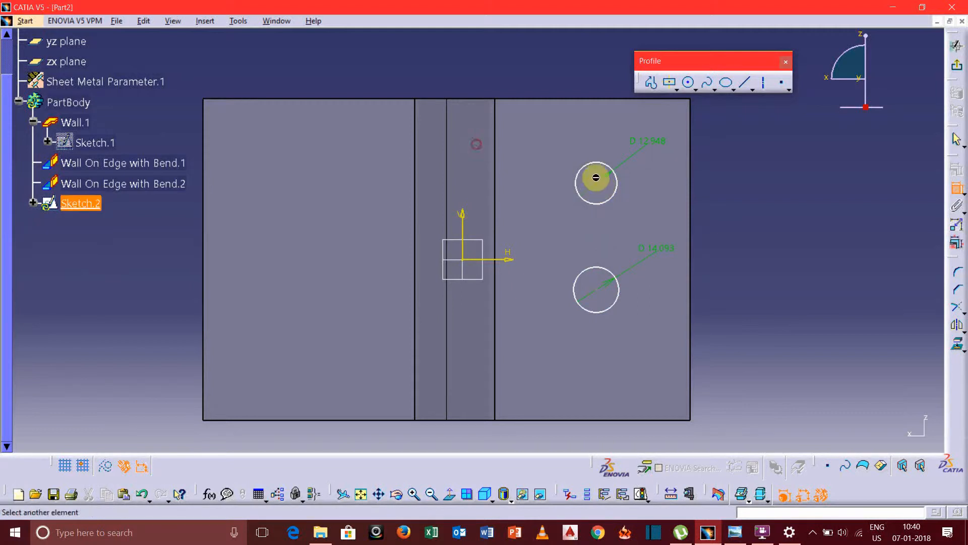
pyautogui.moveTo(607, 189)
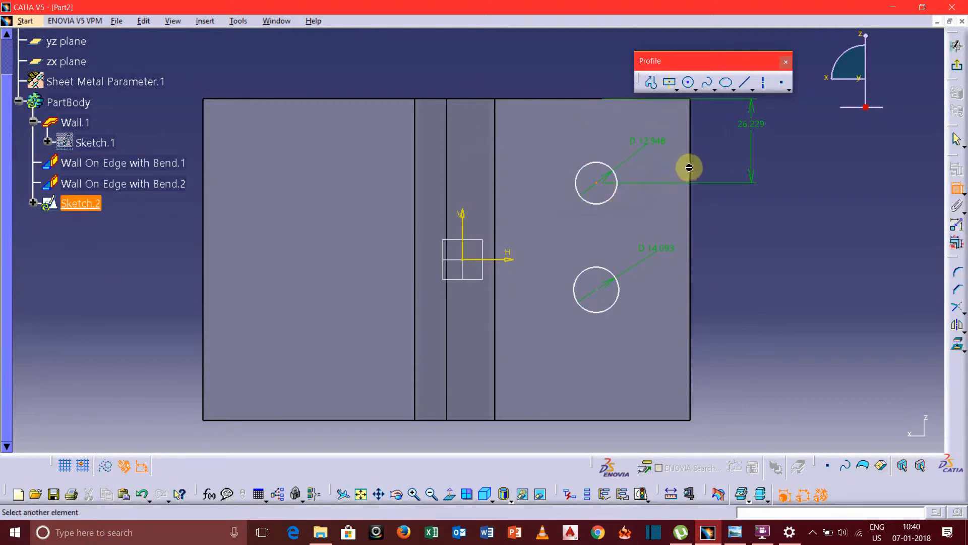
# Step: Dimension the holes from the top and bottom wall edges, setting the bottom offset to 15 mm
pyautogui.click(596, 290)
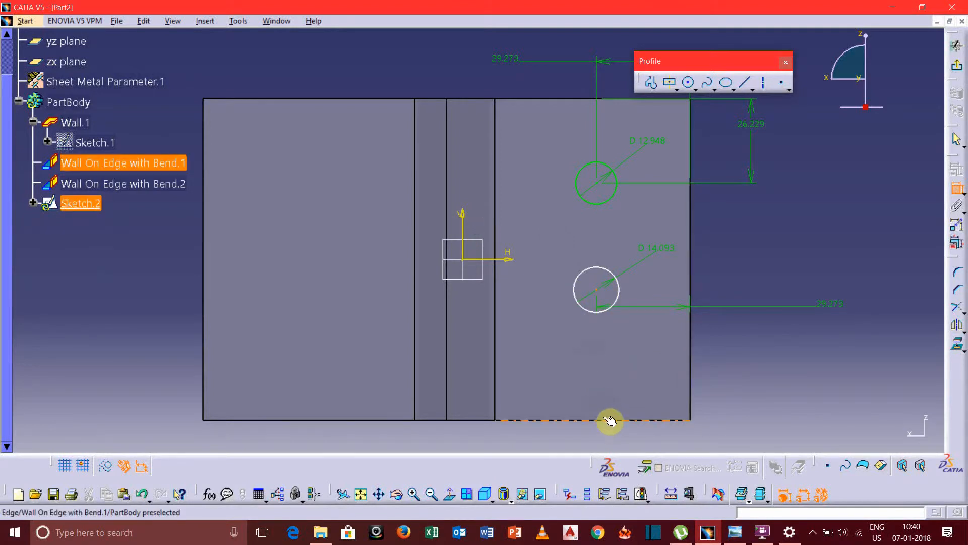
pyautogui.click(596, 291)
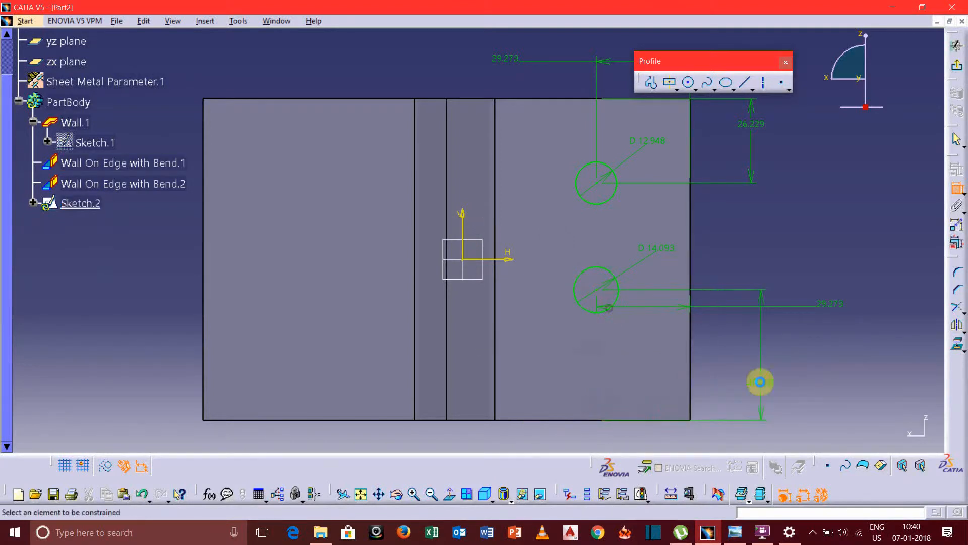
pyautogui.doubleClick(611, 305)
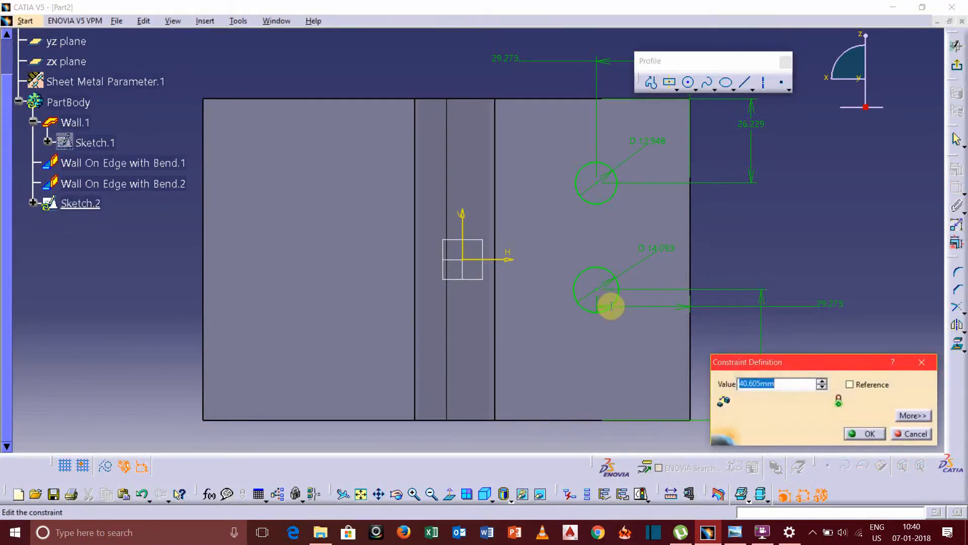
pyautogui.click(869, 433)
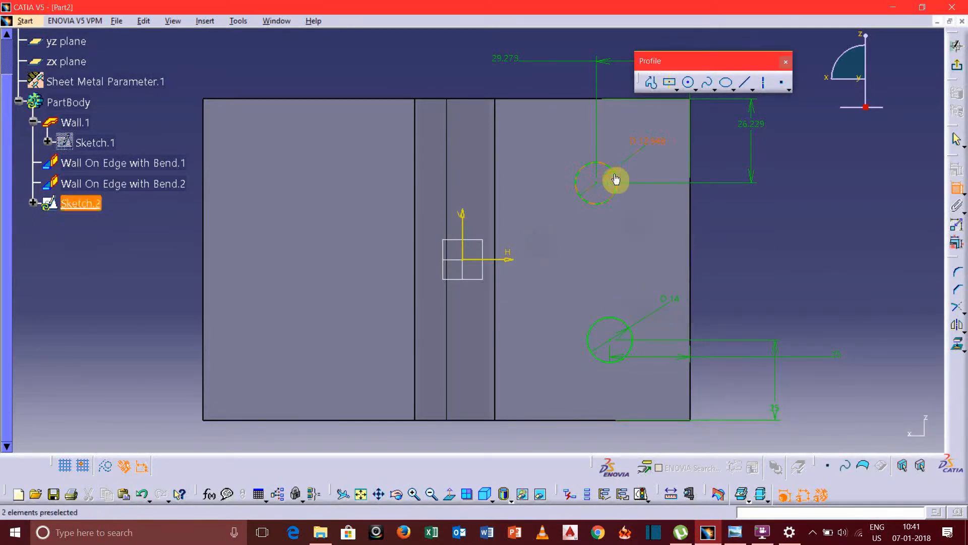
# Step: Set the circle diameter to 14 mm and the upper hole 25 mm below the top edge
pyautogui.doubleClick(596, 181)
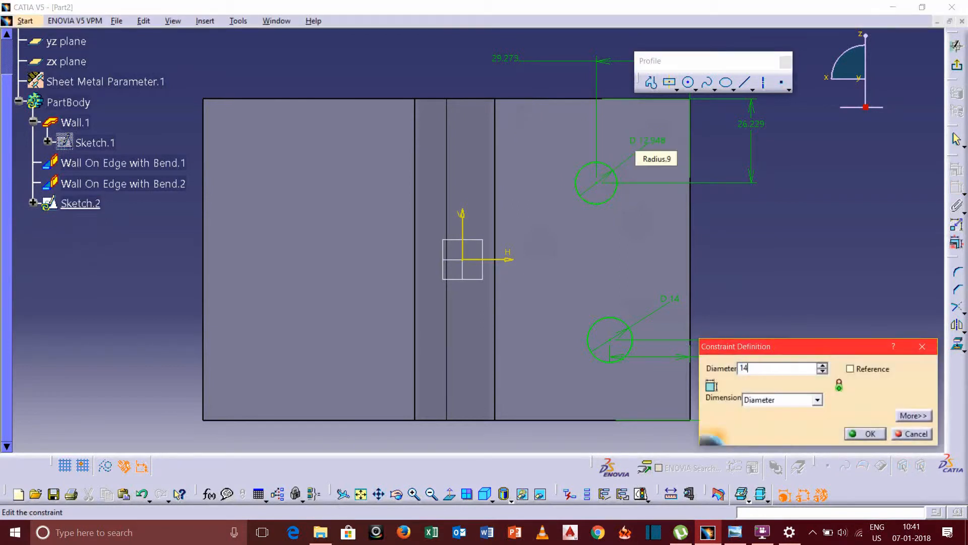
pyautogui.click(870, 433)
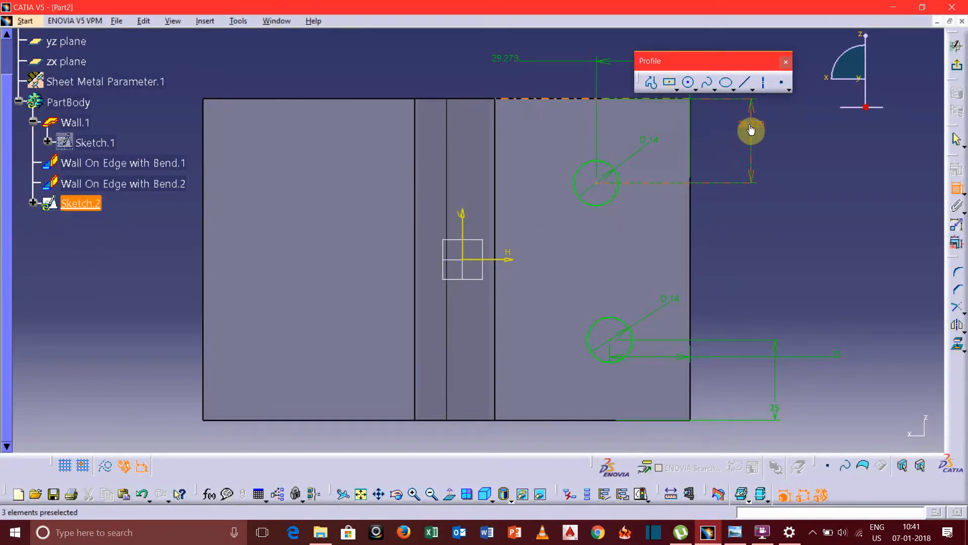
pyautogui.doubleClick(750, 131)
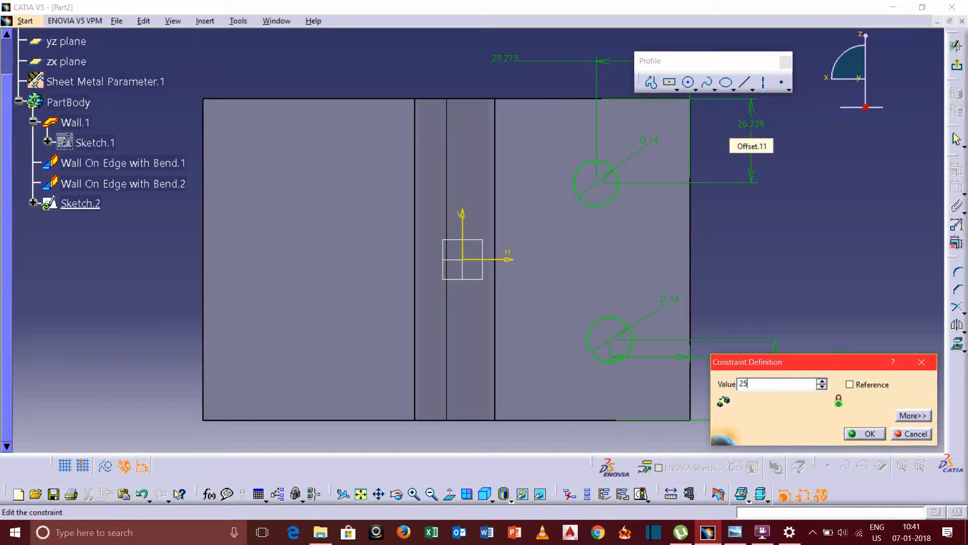
pyautogui.click(868, 433)
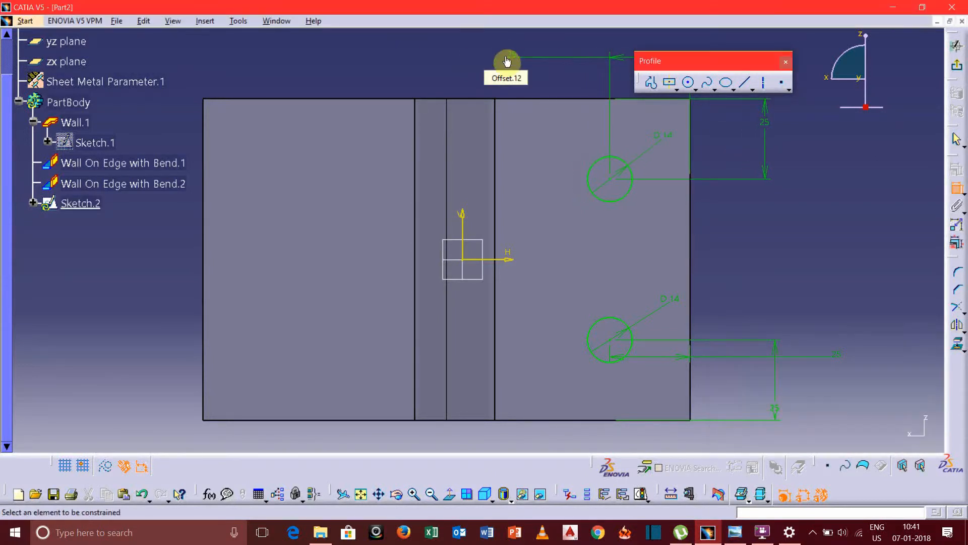
pyautogui.moveTo(936, 85)
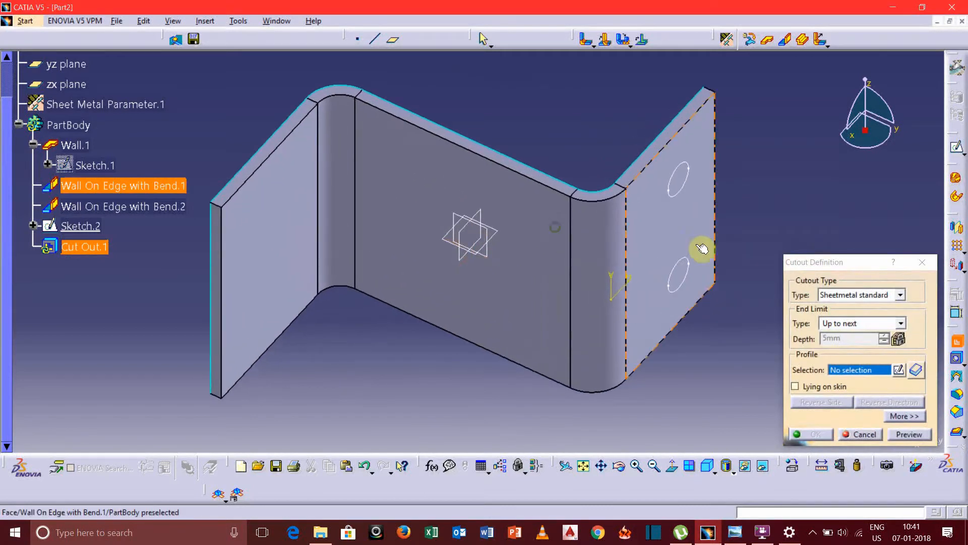
pyautogui.moveTo(690, 190)
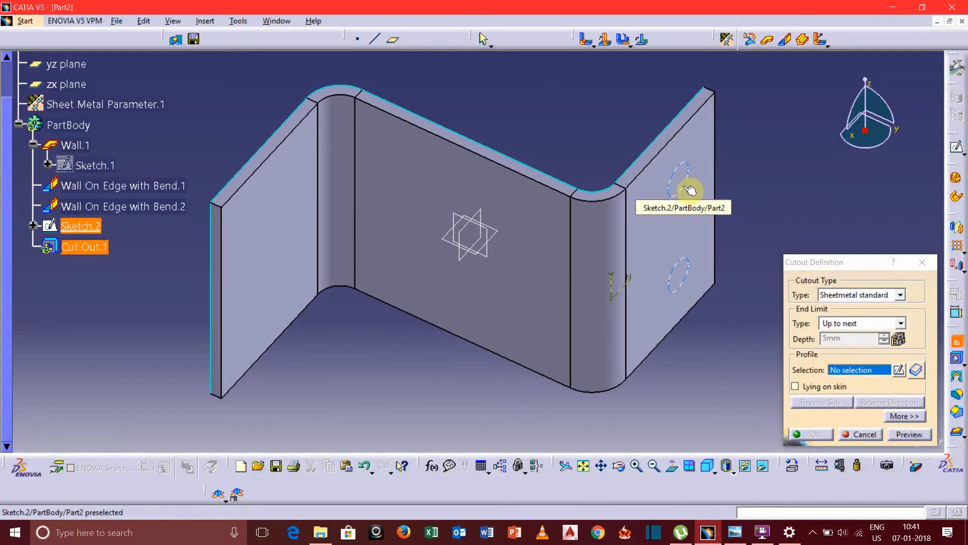
# Step: Cut Out.1: punch the two 14 mm circles of Sketch.2 through the right wall, Up to next
pyautogui.click(679, 186)
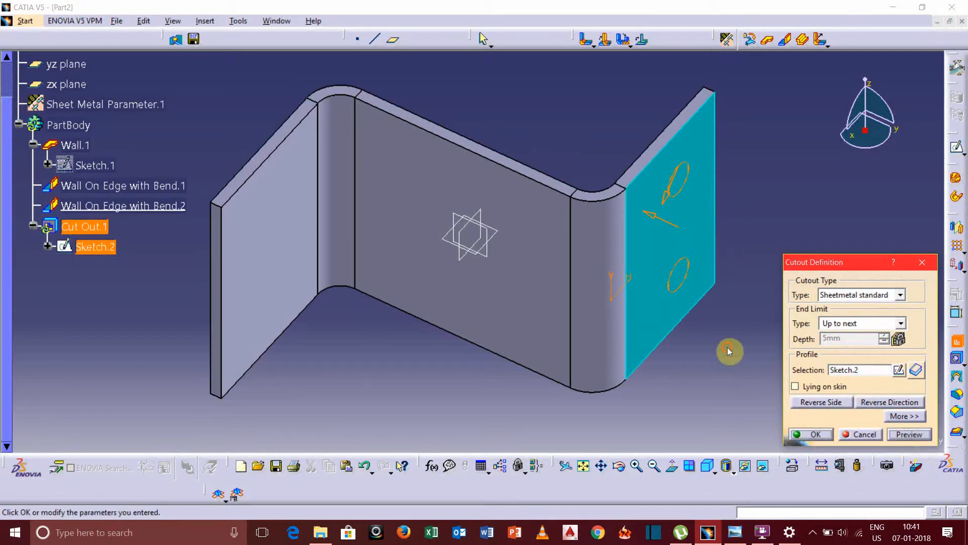
pyautogui.click(814, 433)
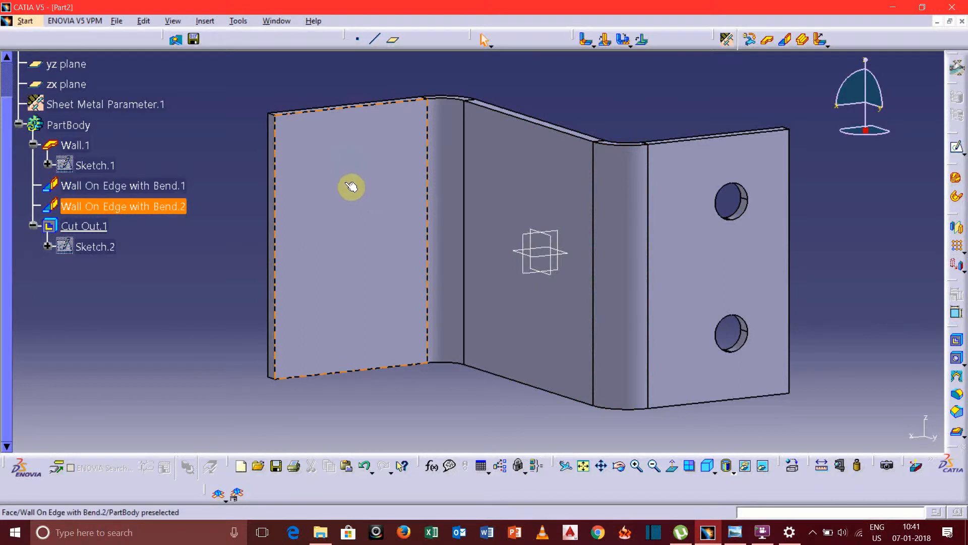
pyautogui.moveTo(381, 183)
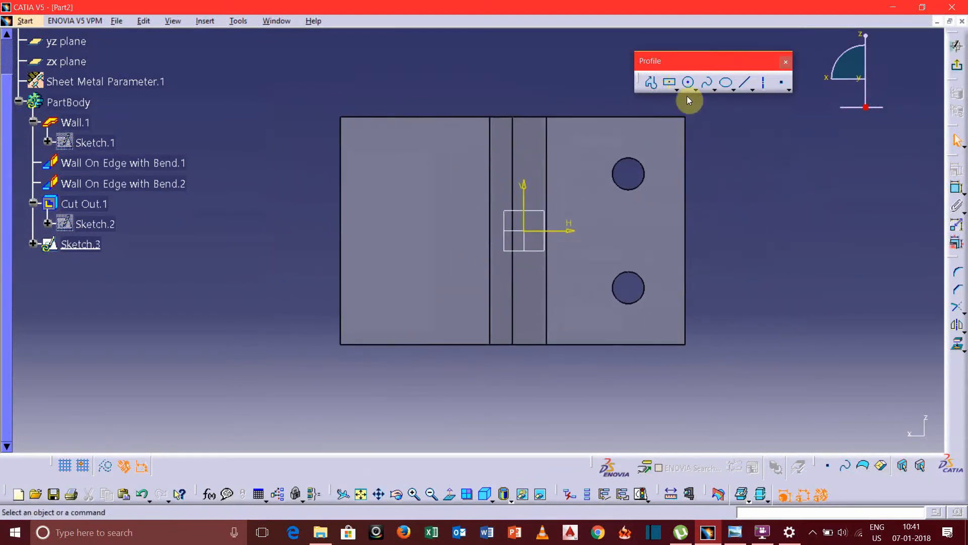
# Step: Draw two vertically stacked circles in Sketch.3 on the left end wall face
pyautogui.click(686, 82)
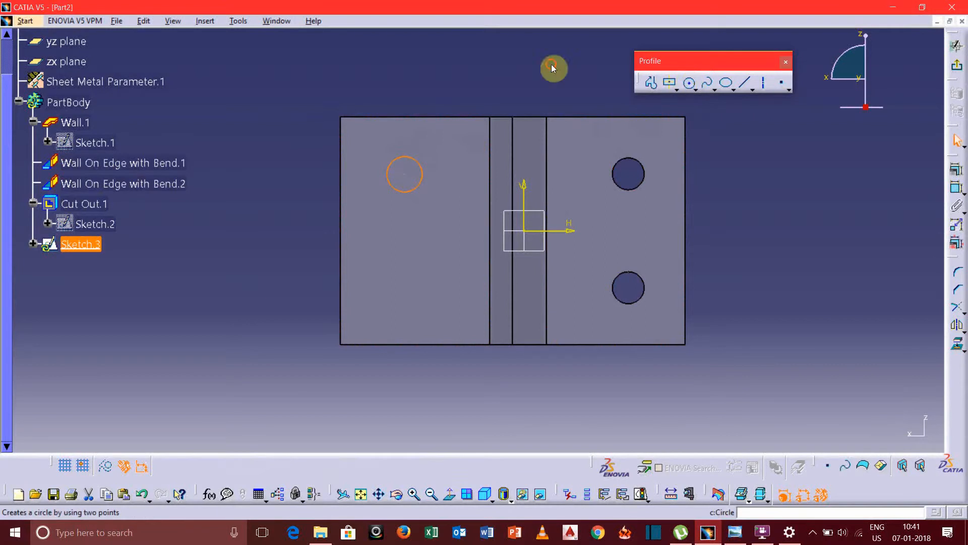
pyautogui.click(689, 83)
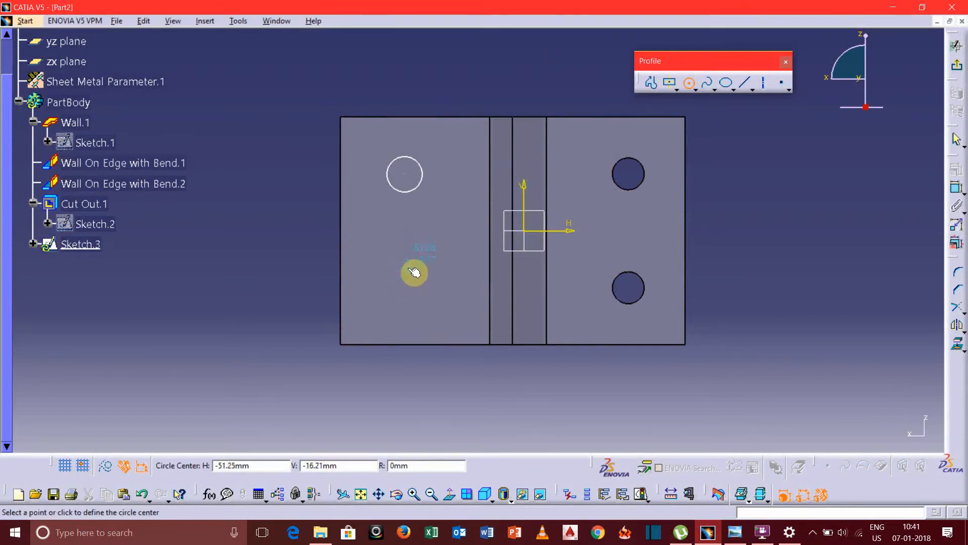
pyautogui.click(404, 258)
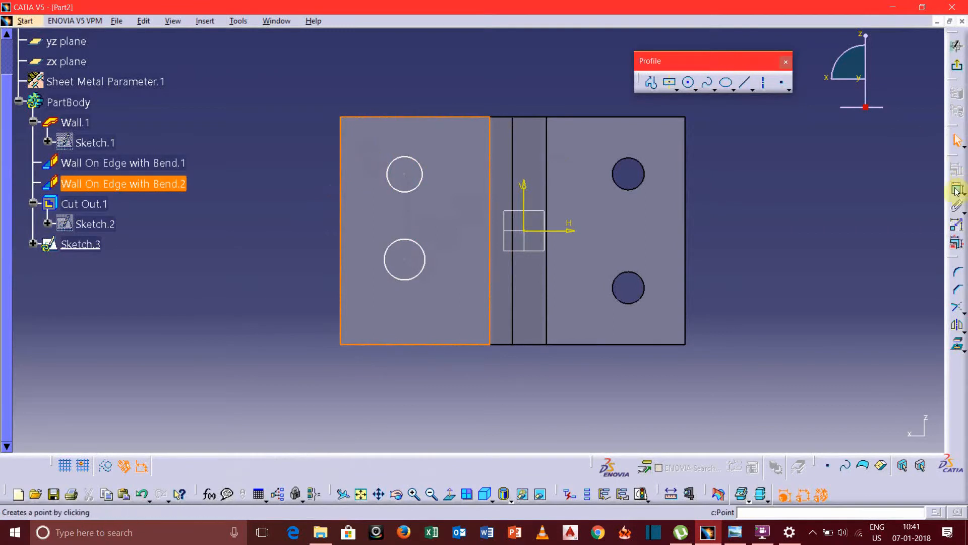
# Step: Constrain the upper circle to 14 mm diameter with a 25 mm offset from the edge
pyautogui.click(404, 173)
pyautogui.write('1')
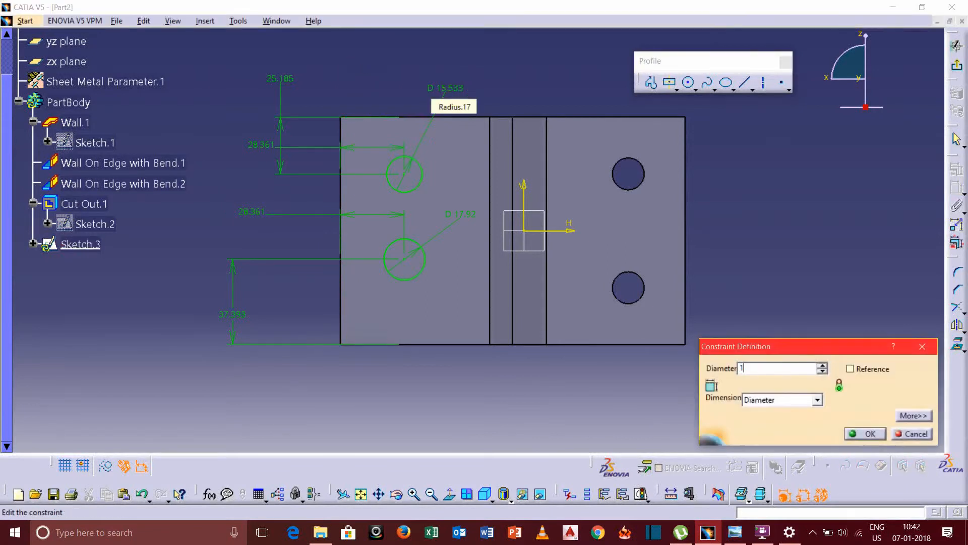
pyautogui.click(870, 433)
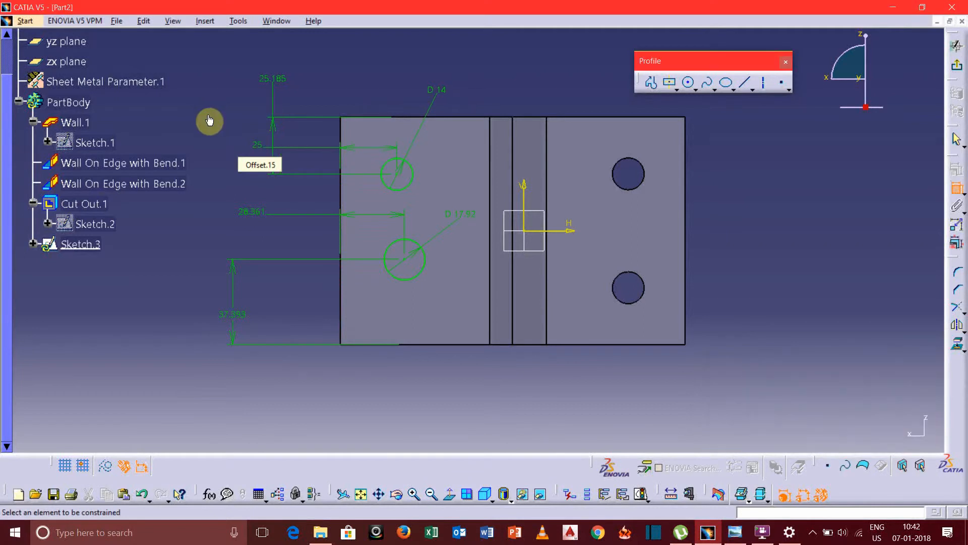
pyautogui.doubleClick(272, 79)
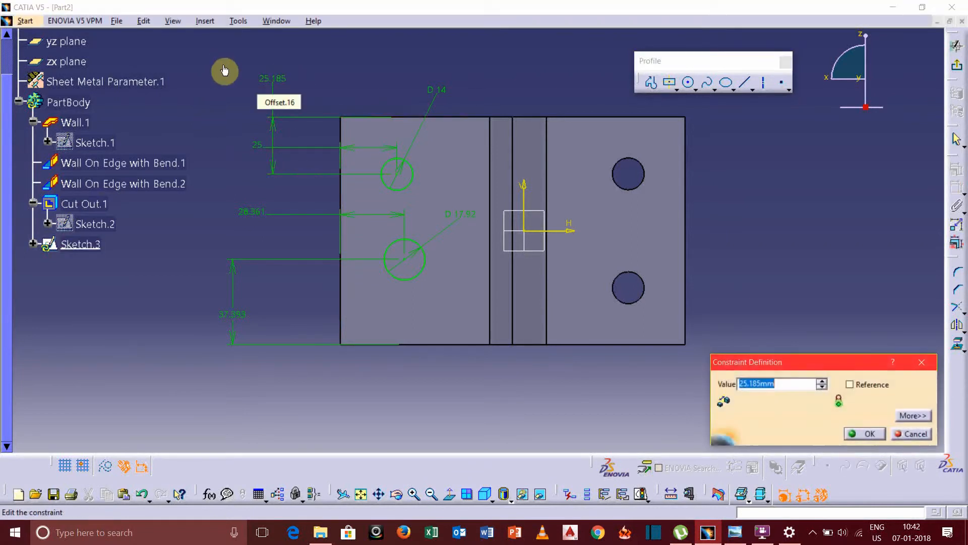
pyautogui.click(869, 433)
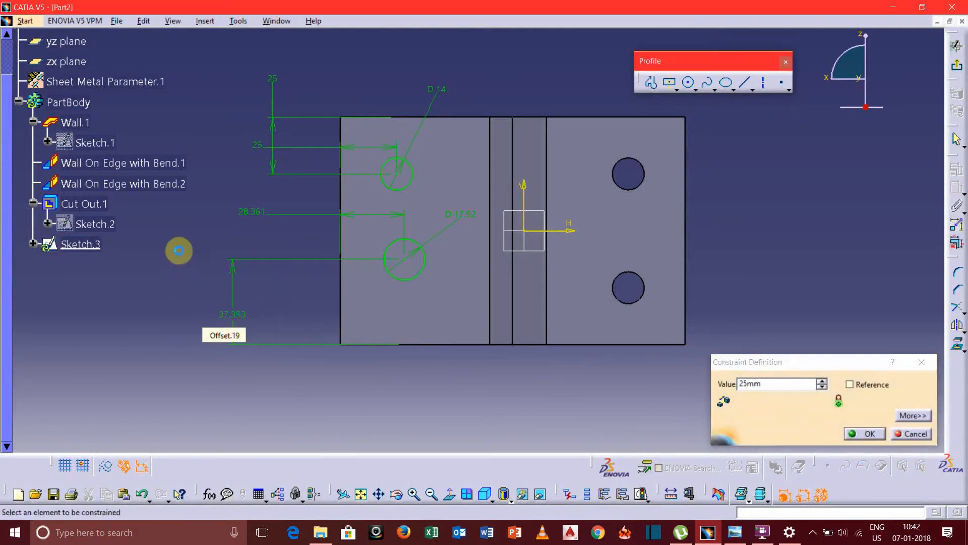
# Step: Constrain the lower circle to 14 mm diameter with its 25 mm horizontal offset
pyautogui.click(865, 432)
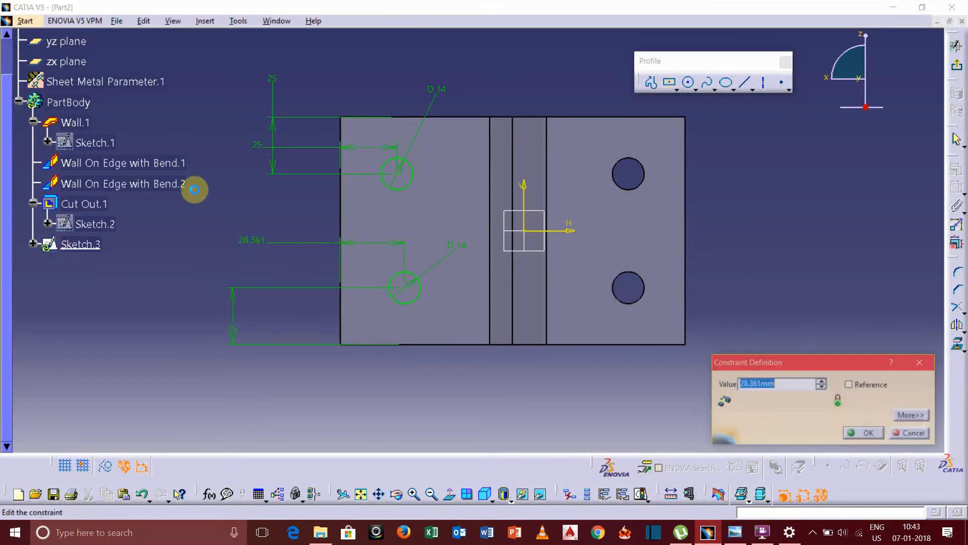
pyautogui.click(863, 433)
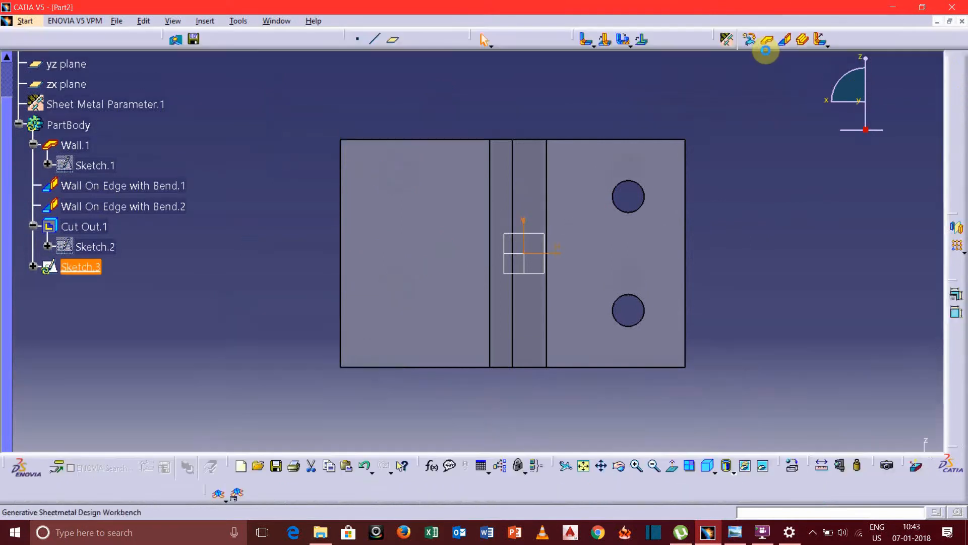
# Step: Cut Out.2: punch the two Sketch.3 circles through the left wall, Up to next
pyautogui.click(956, 343)
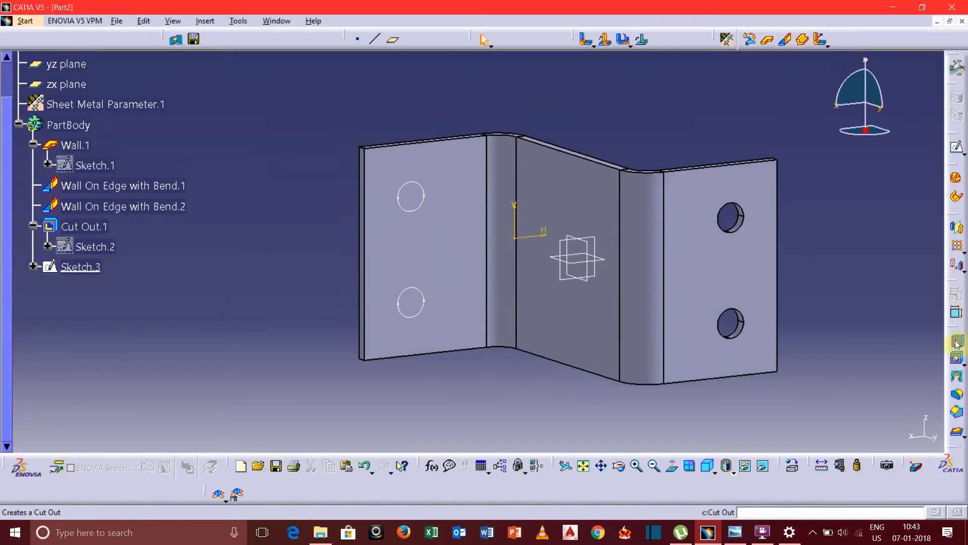
pyautogui.click(956, 344)
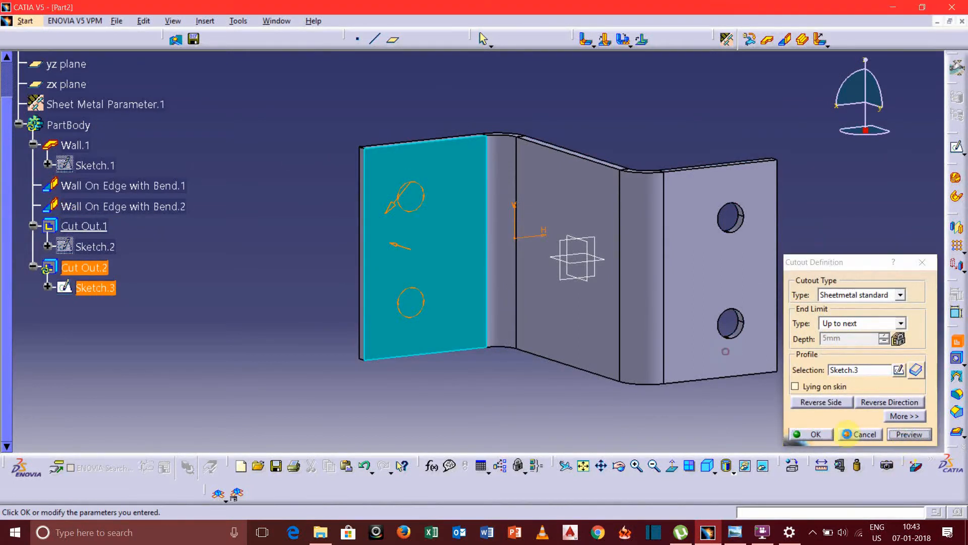
pyautogui.click(815, 433)
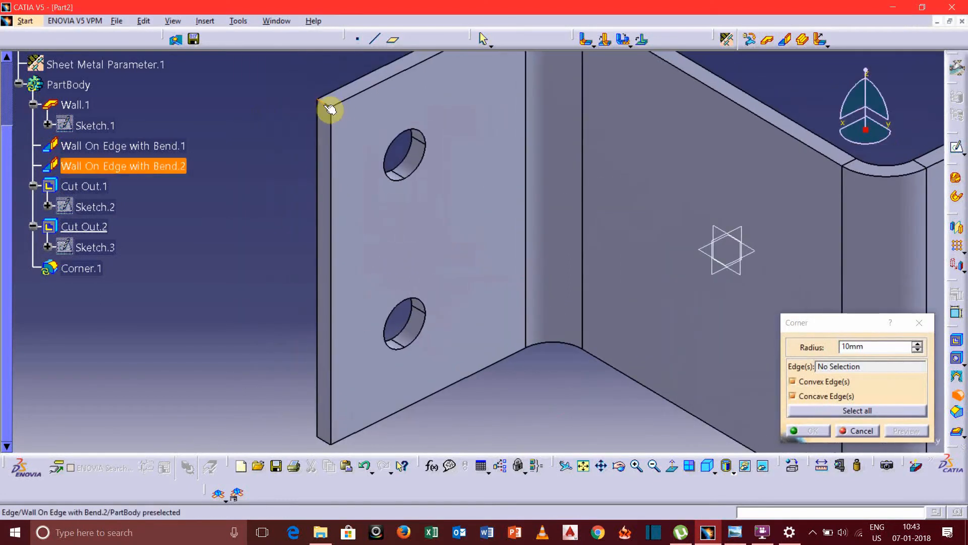
# Step: Corner.1: round the four end-wall corner edges with a 10 mm radius
pyautogui.click(331, 110)
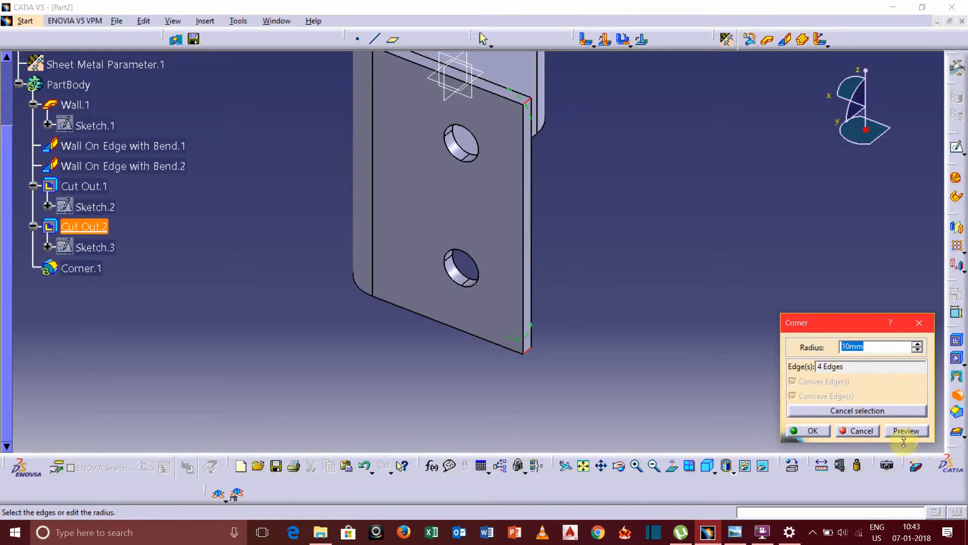
pyautogui.click(812, 430)
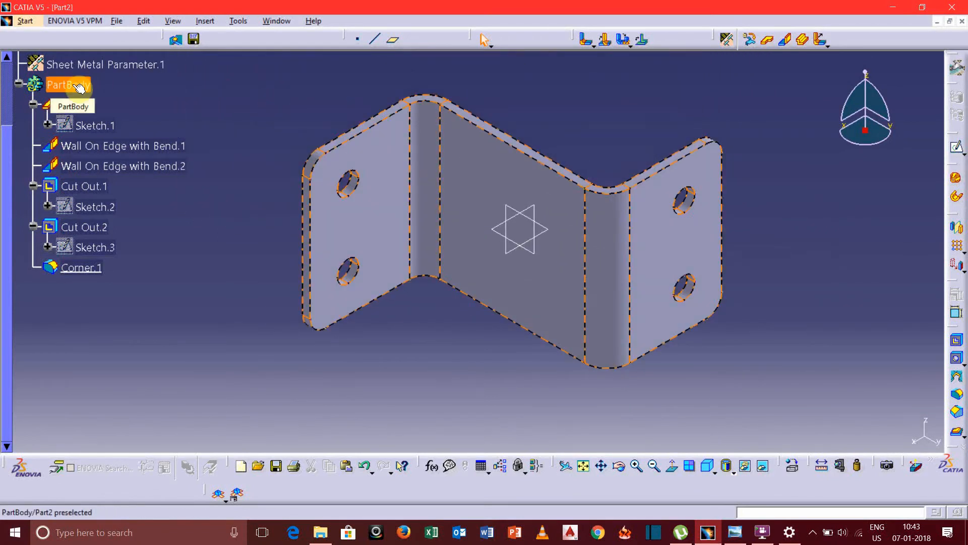
# Step: Assign Brushed metal 2 from the Metal library to the PartBody
pyautogui.click(68, 85)
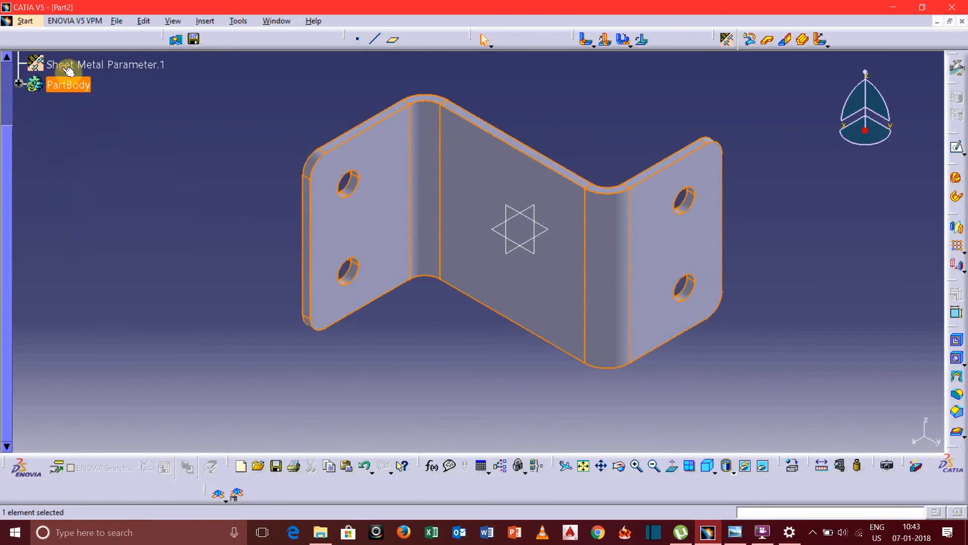
pyautogui.click(19, 84)
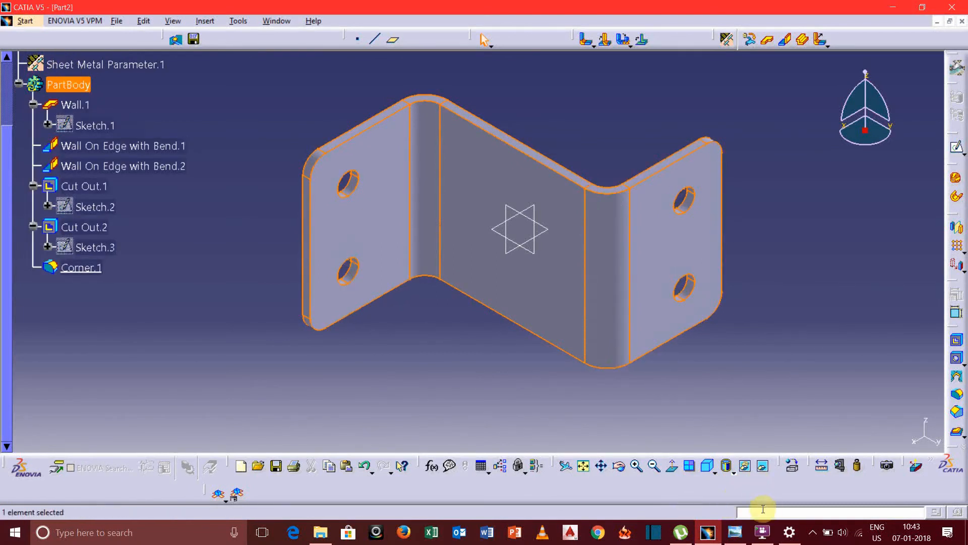
pyautogui.moveTo(792, 465)
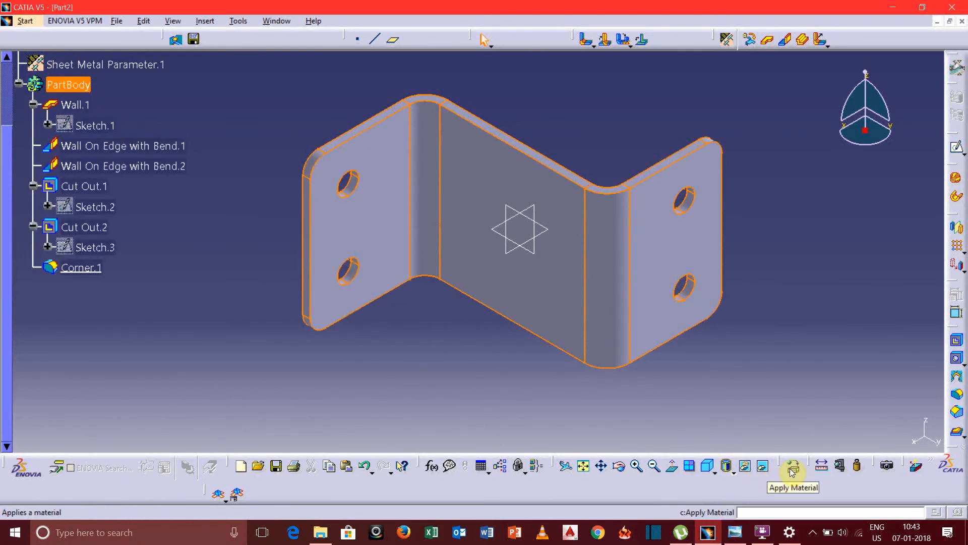
pyautogui.click(792, 465)
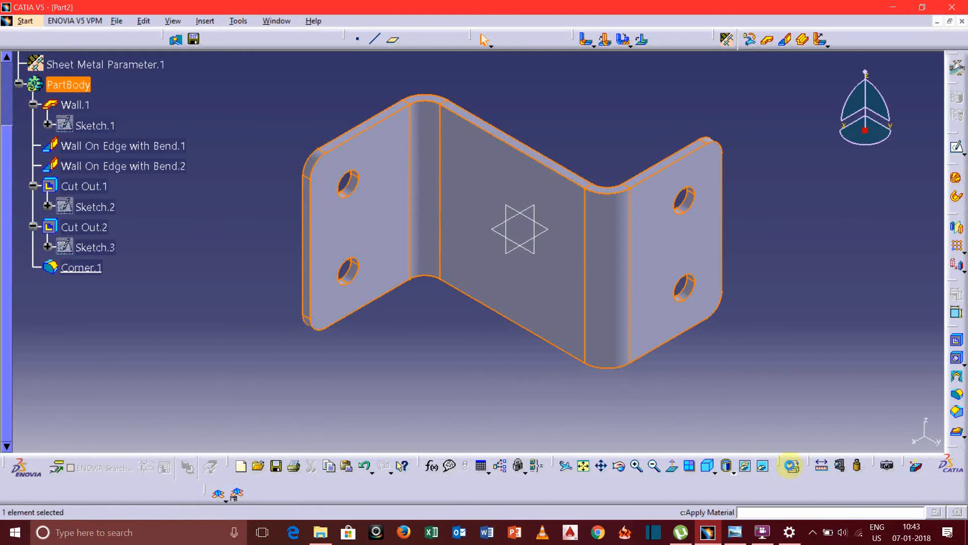
pyautogui.click(790, 465)
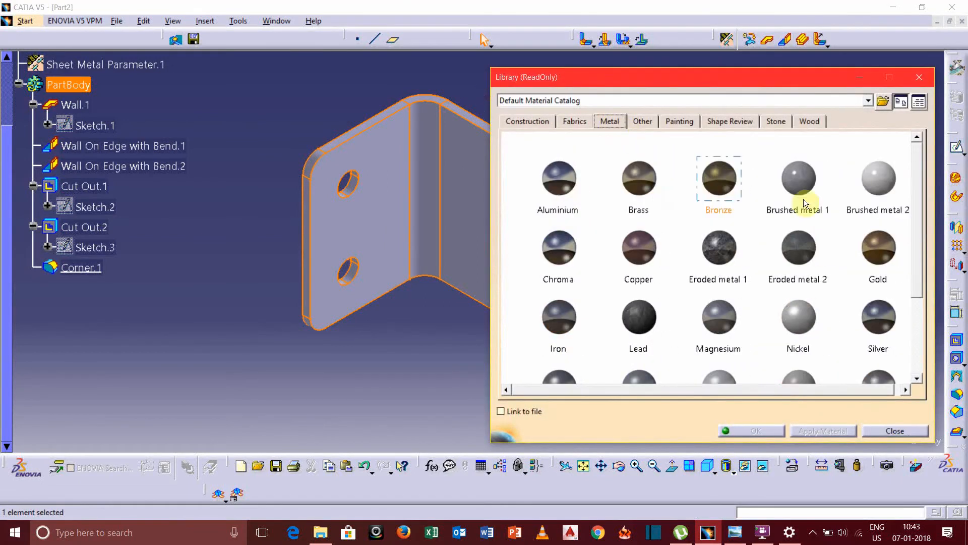
pyautogui.click(878, 180)
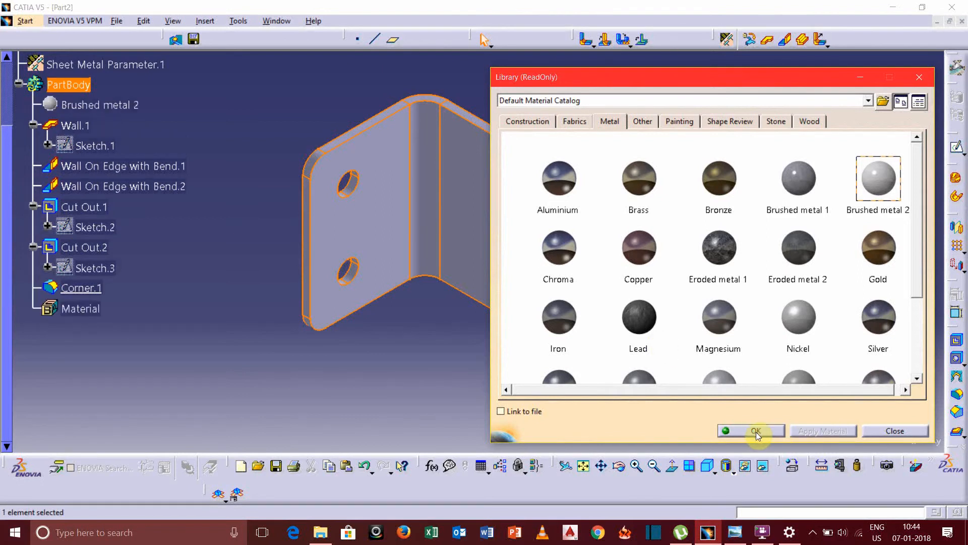
pyautogui.moveTo(602, 348)
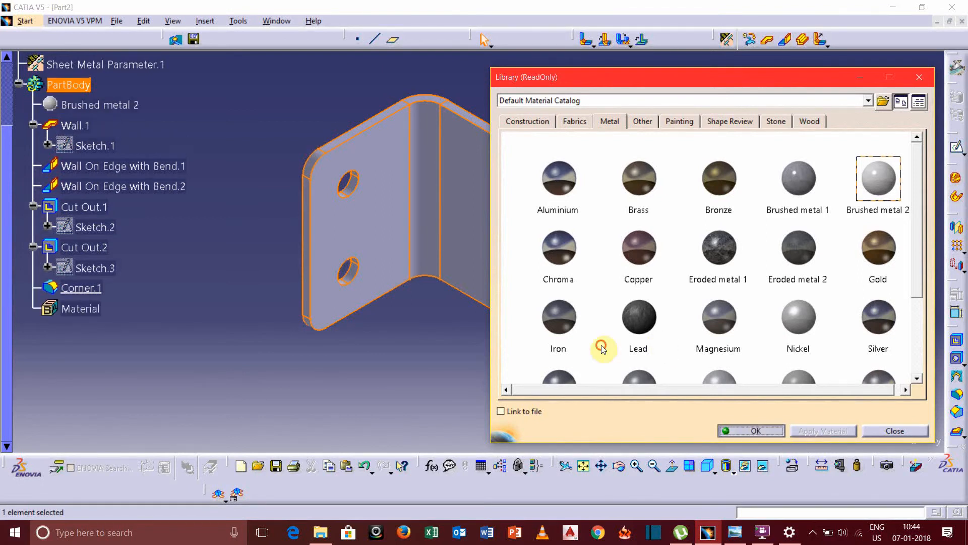
pyautogui.click(895, 430)
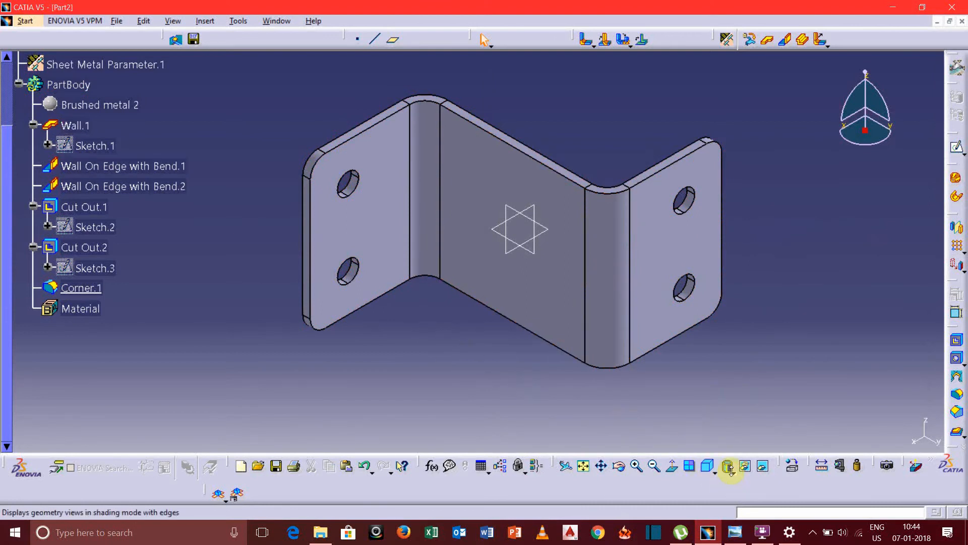
# Step: Switch to Shading with Material, hide the xy, yz, zx planes and recentre the bracket
pyautogui.click(729, 466)
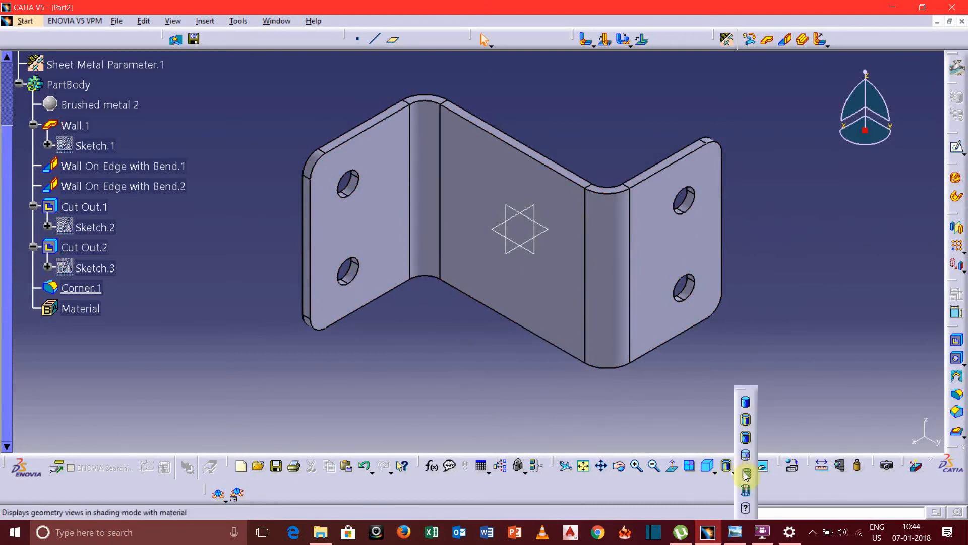
pyautogui.moveTo(745, 475)
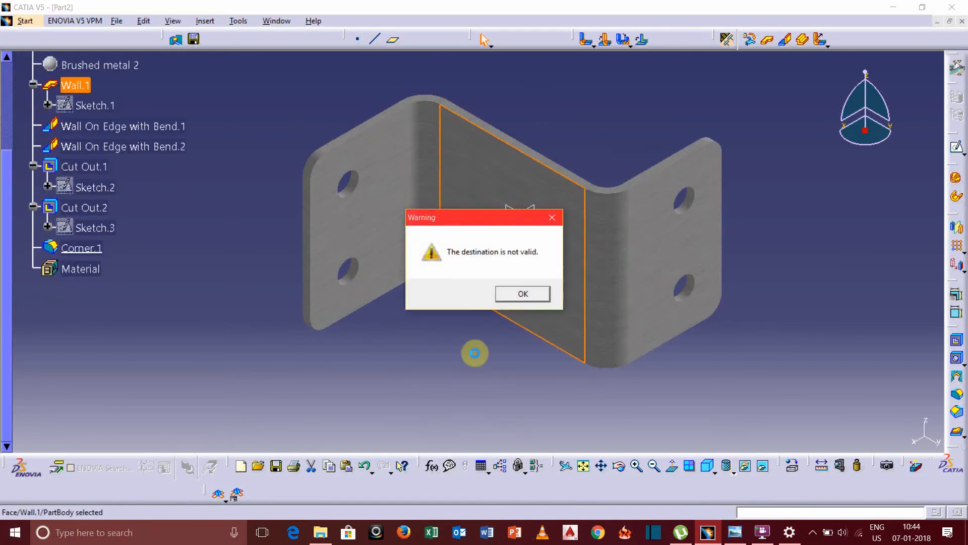
pyautogui.click(521, 294)
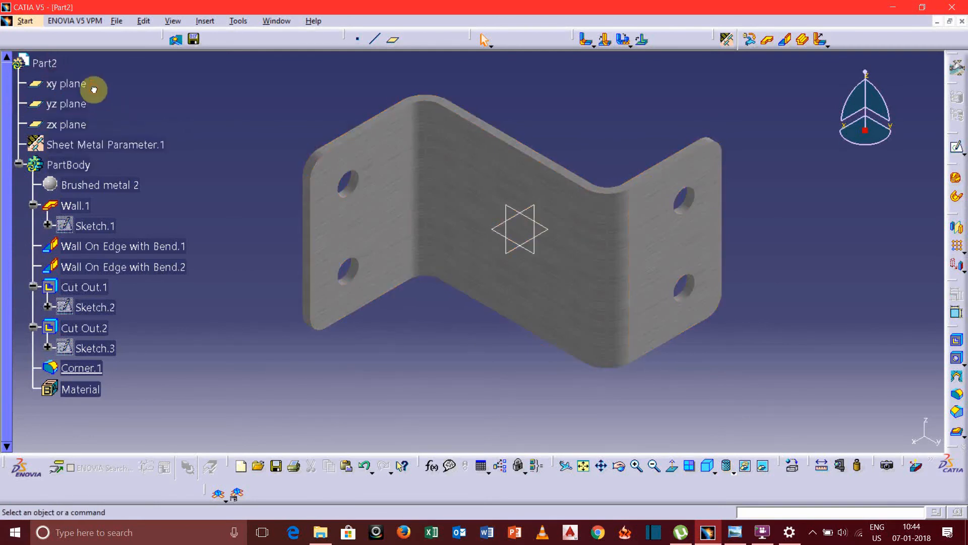
pyautogui.rightClick(67, 83)
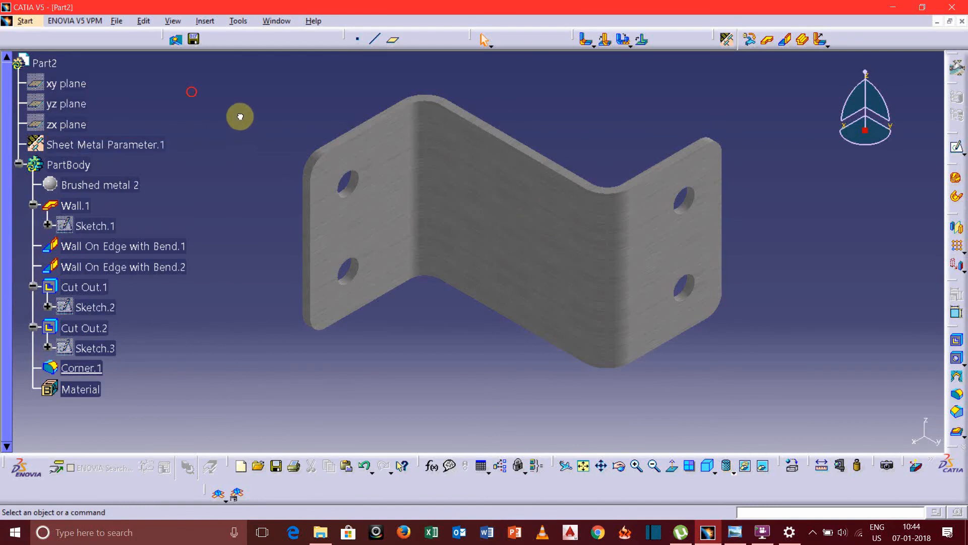
pyautogui.moveTo(240, 117); pyautogui.dragTo(198, 140)
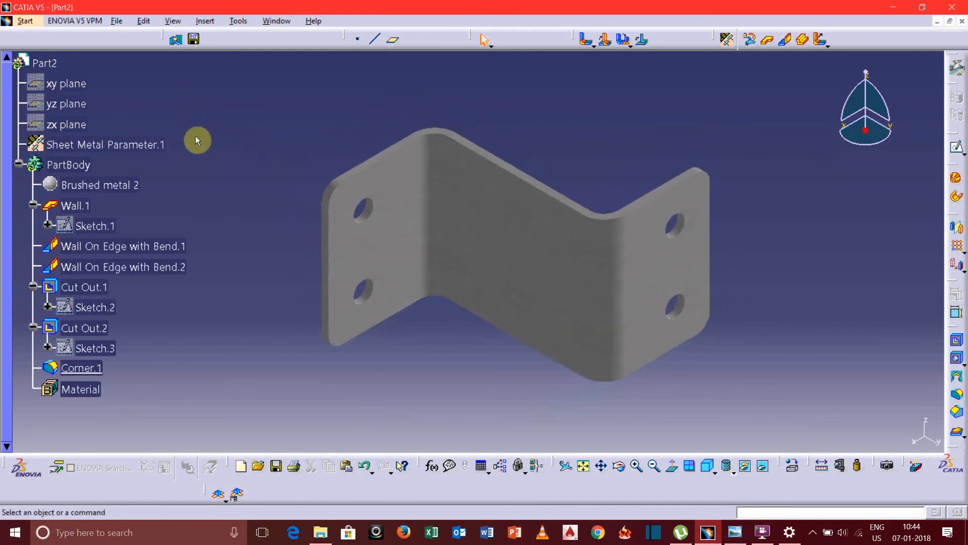